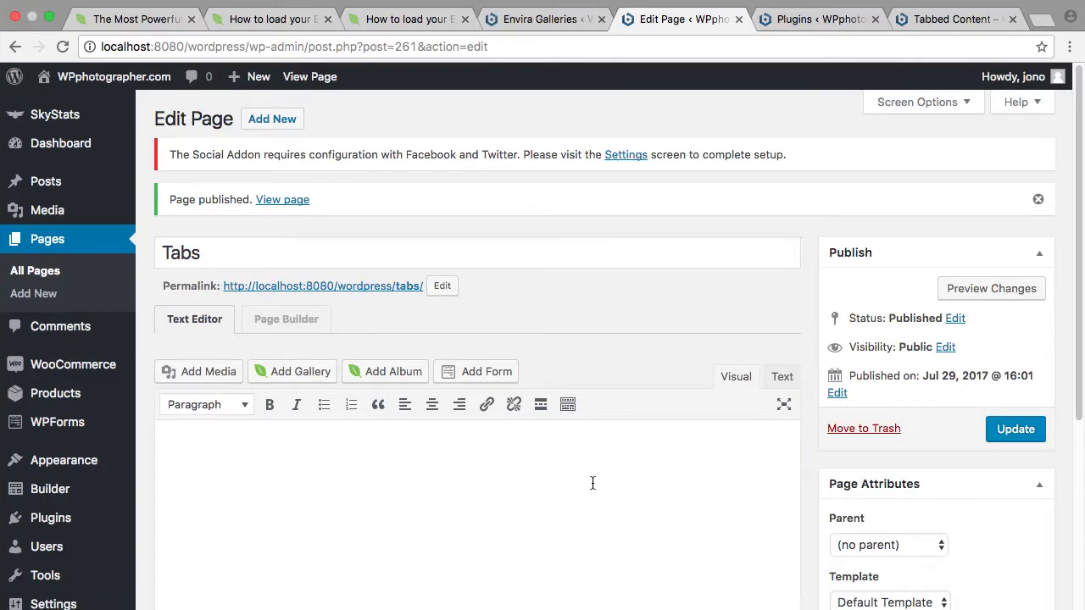
View the published Tabbed Content page, comparing the Gallery One and Gallery Two photos.
left_click(960, 19)
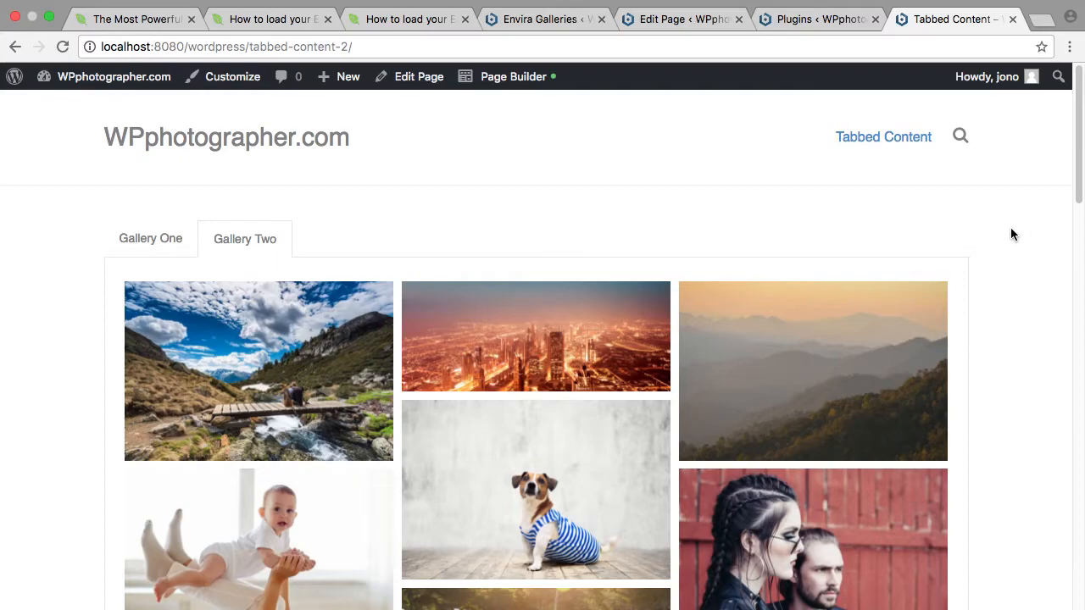
mouse_move(1010, 239)
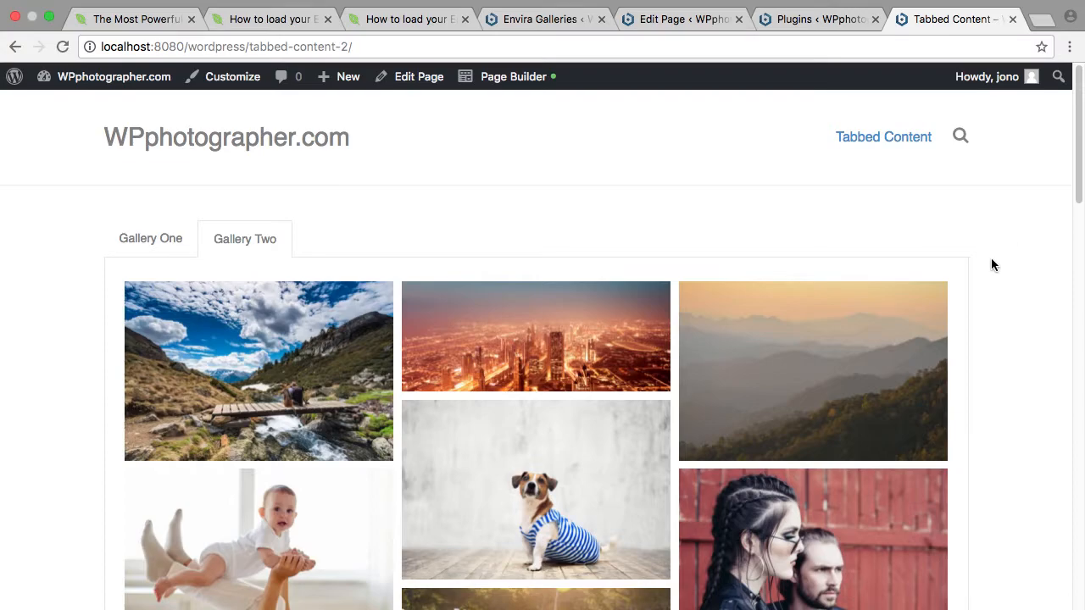
mouse_move(1007, 310)
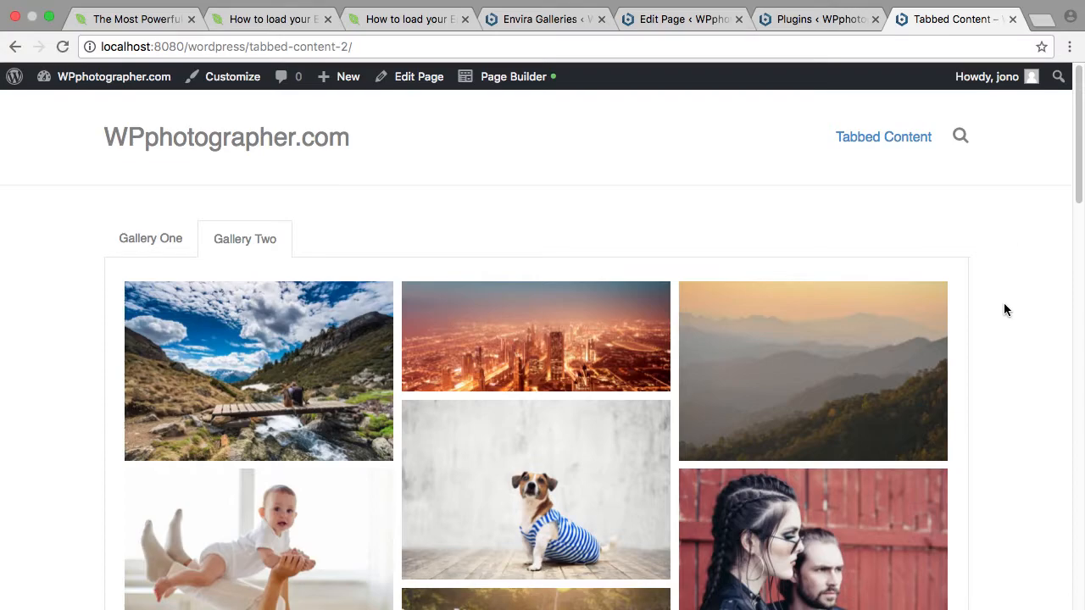
scroll("down", 3)
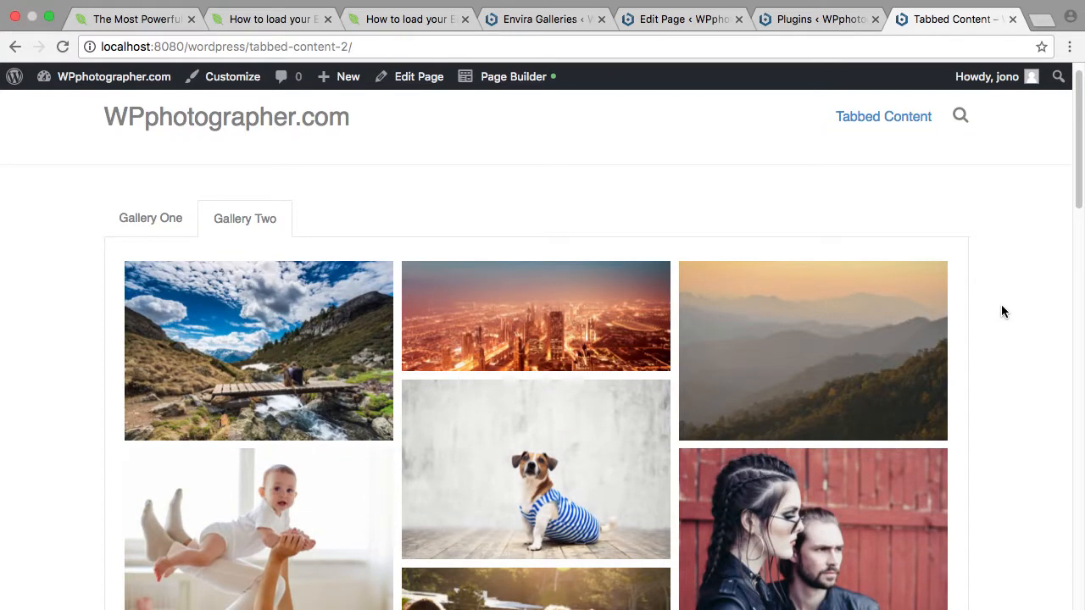
mouse_move(1015, 297)
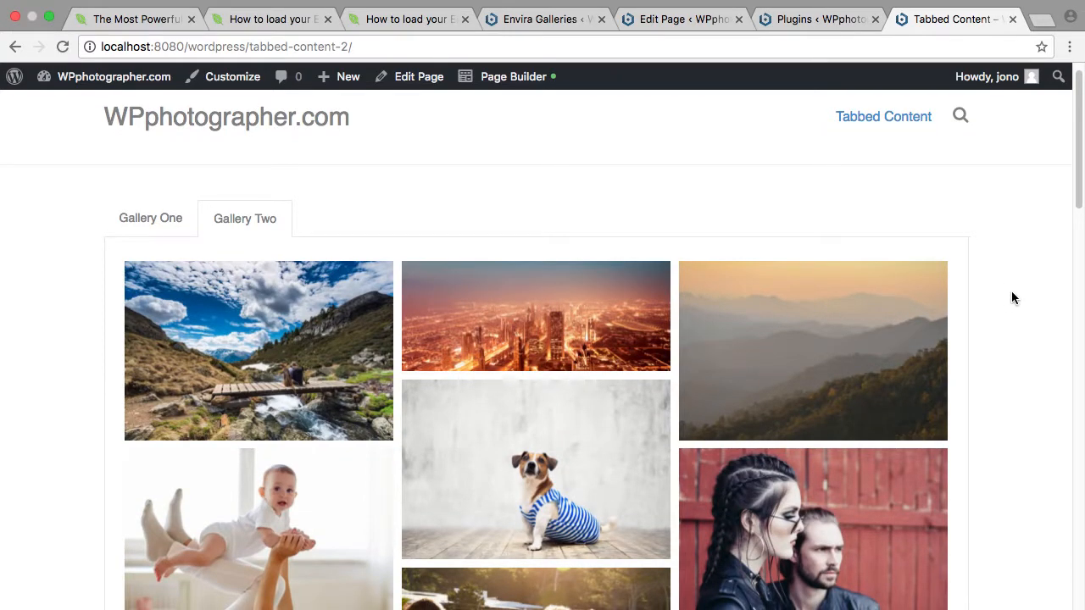
scroll("down", 3)
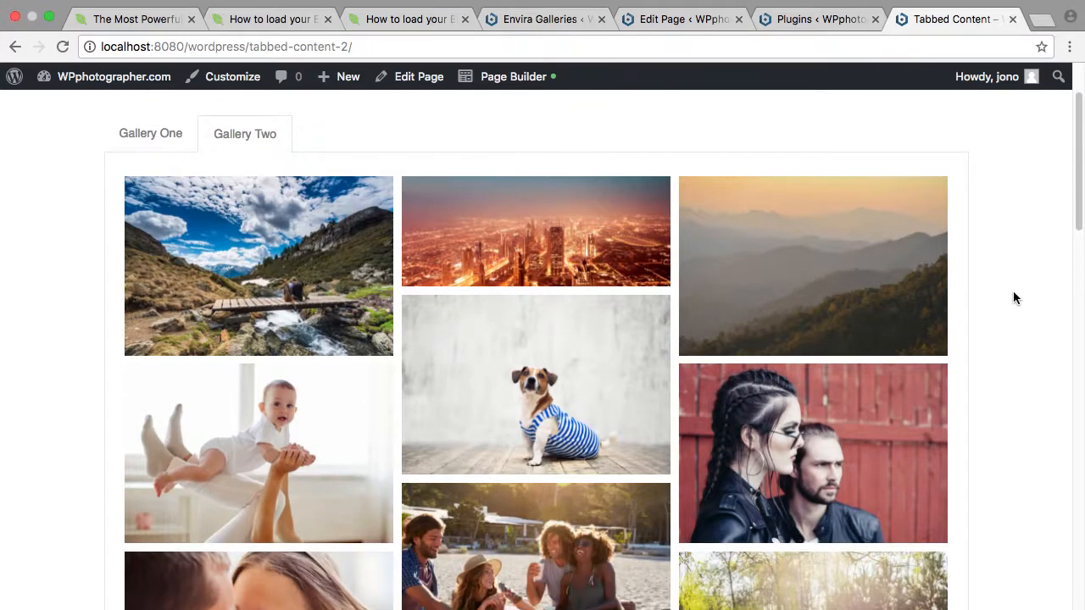
left_click(151, 133)
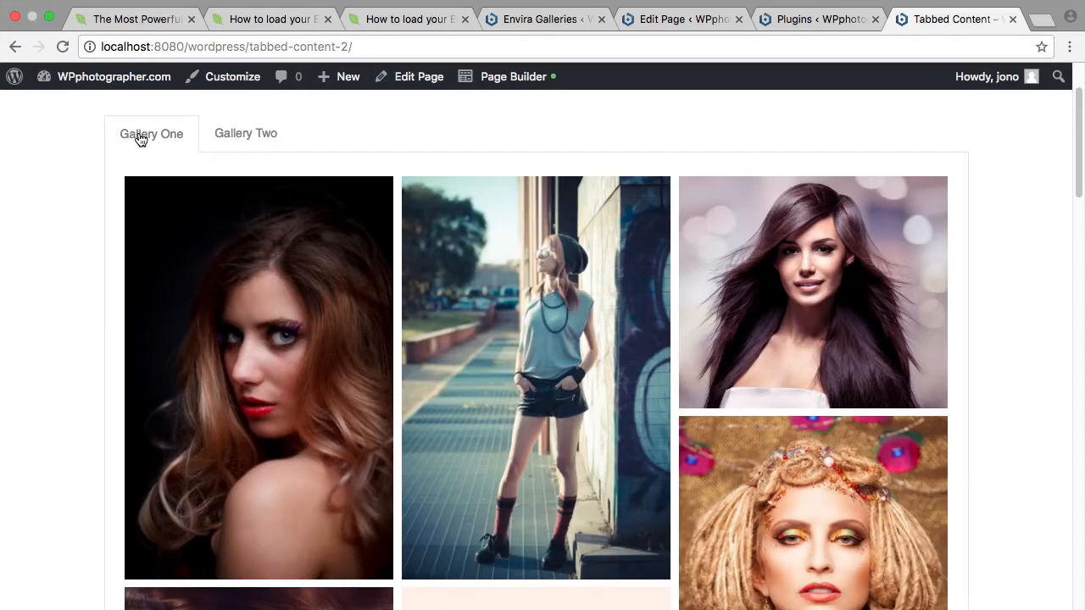
mouse_move(36, 277)
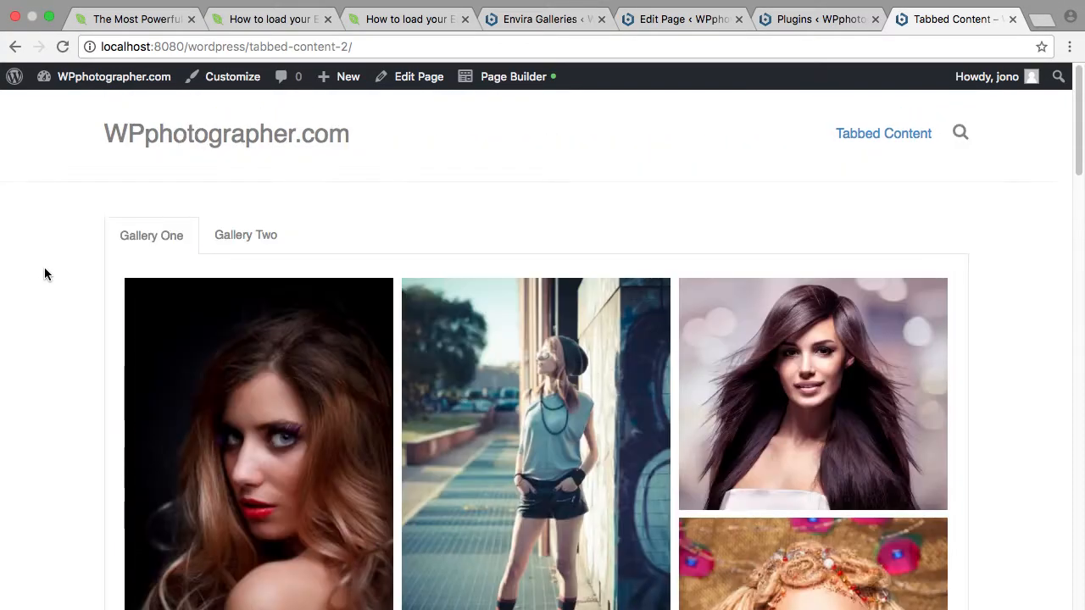
left_click(244, 235)
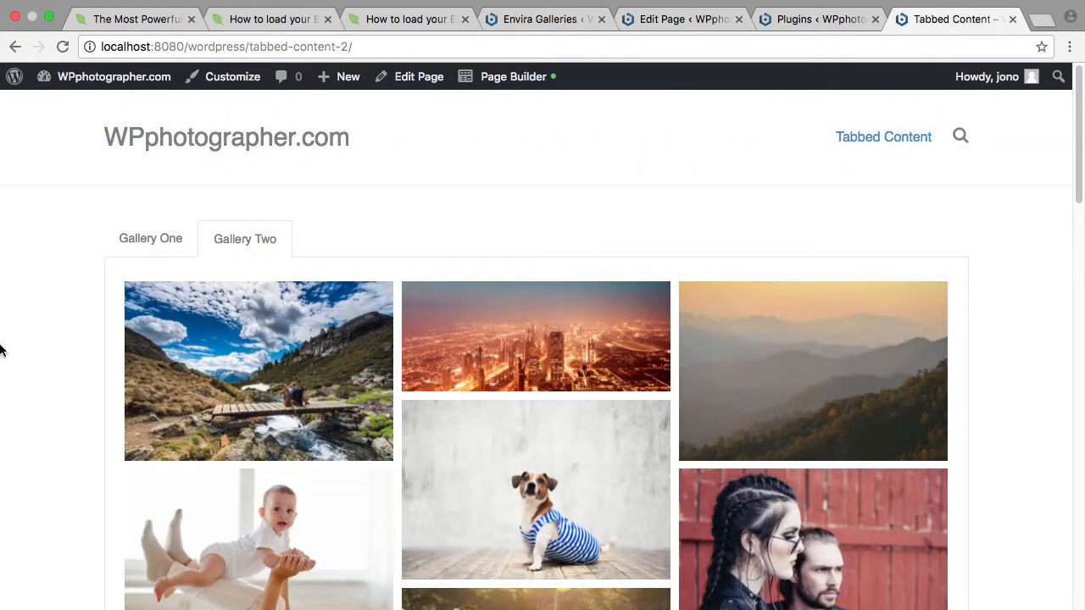
scroll("down", 3)
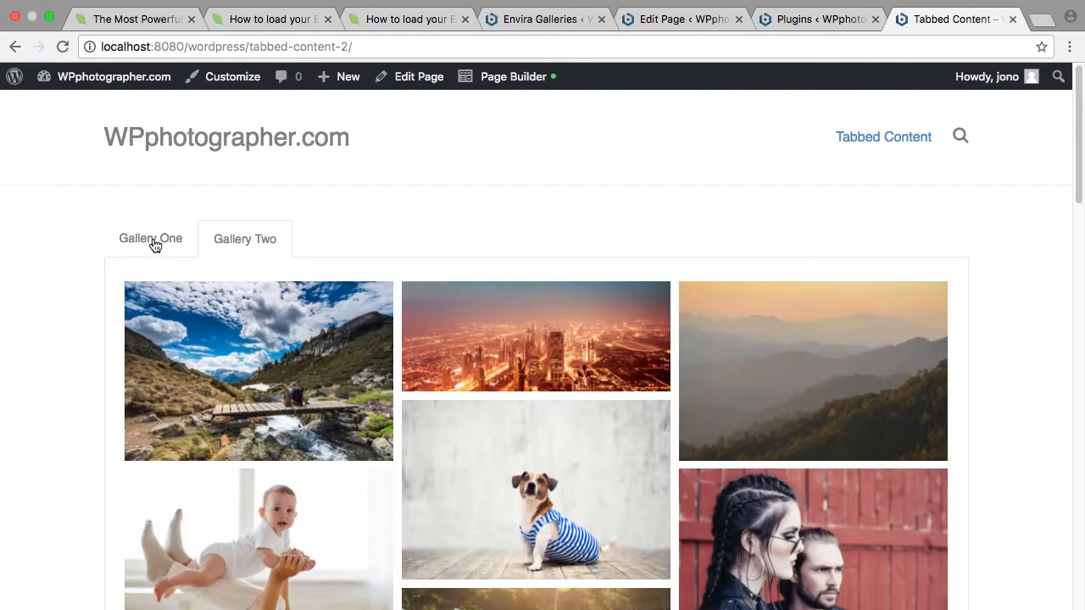
left_click(151, 239)
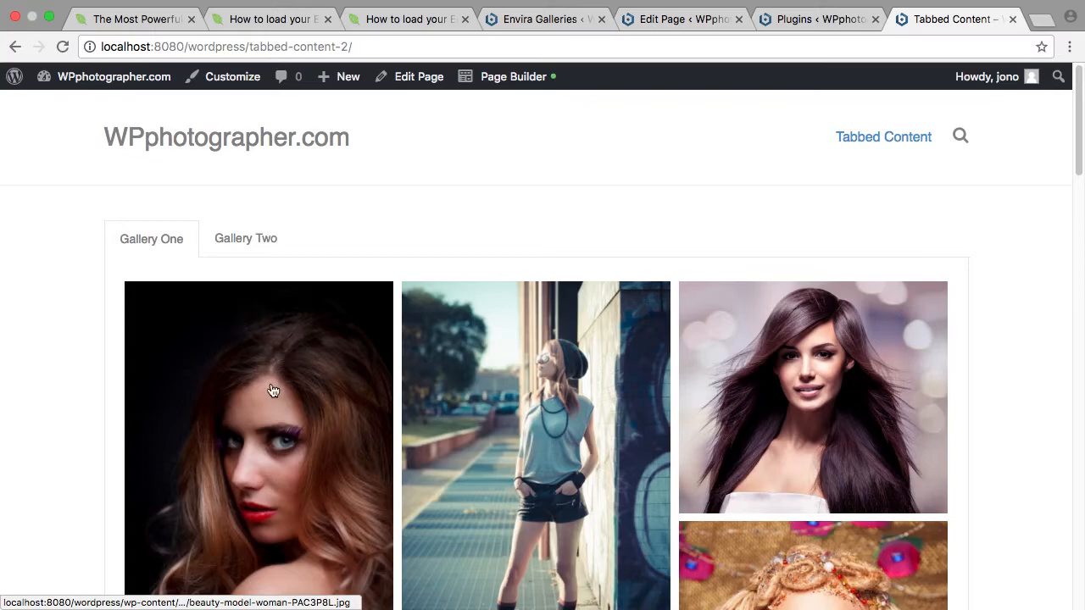
left_click(271, 390)
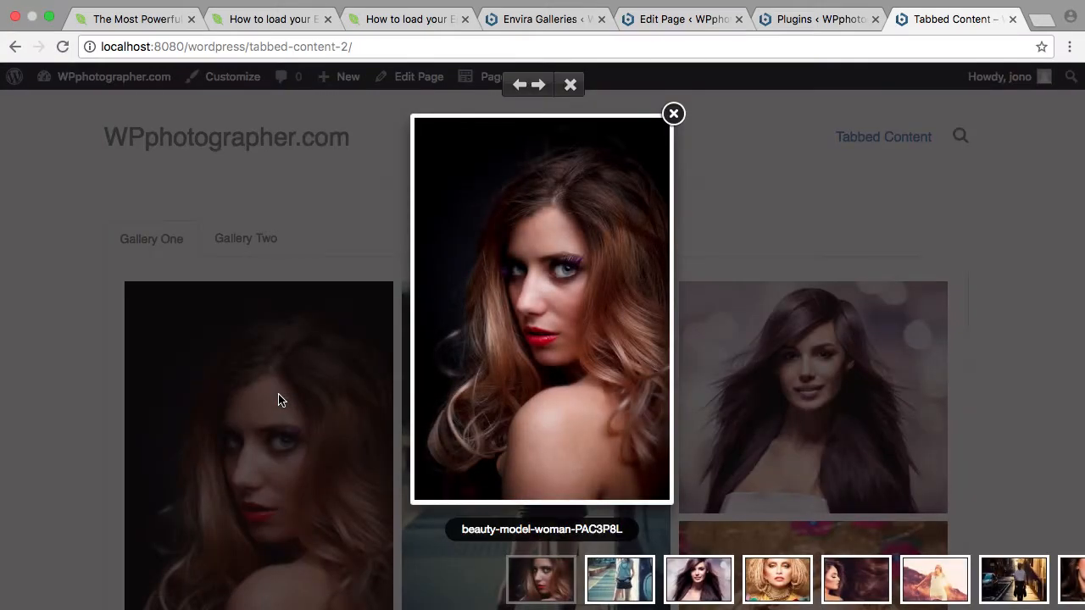
left_click(539, 83)
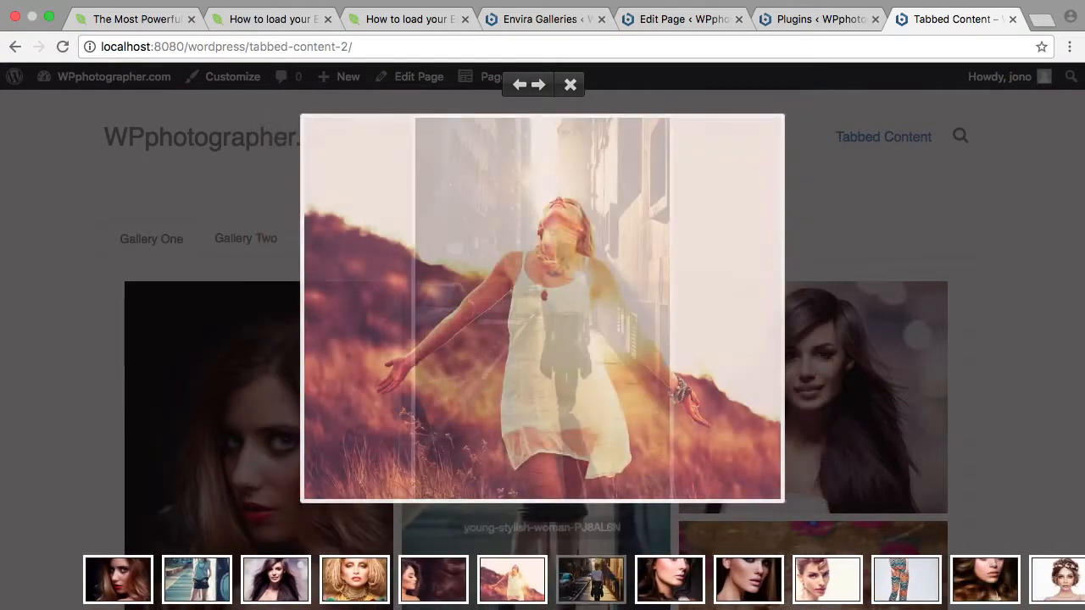
left_click(539, 84)
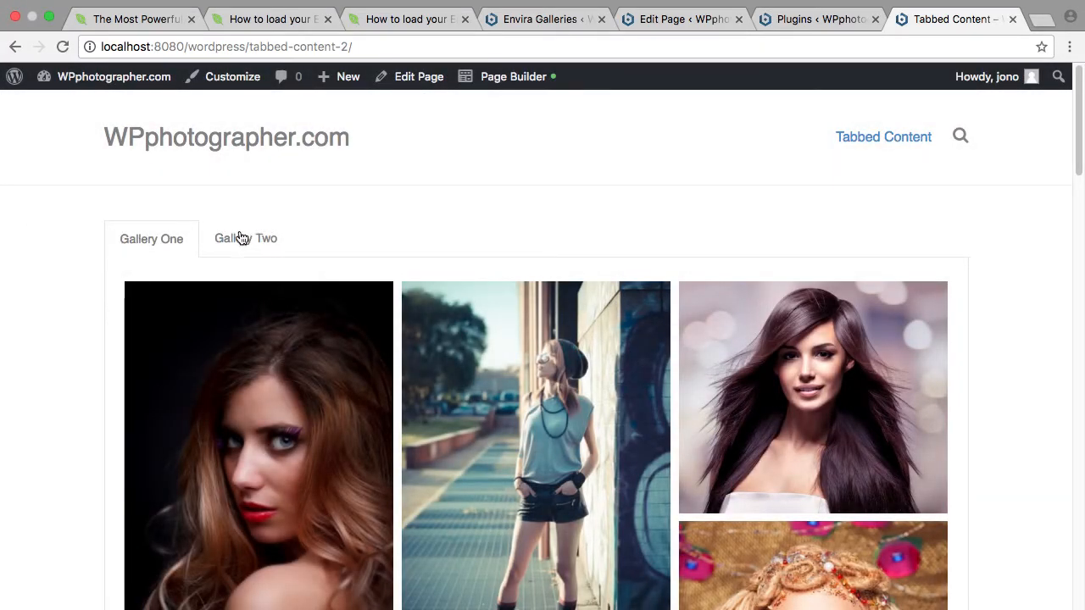
left_click(245, 238)
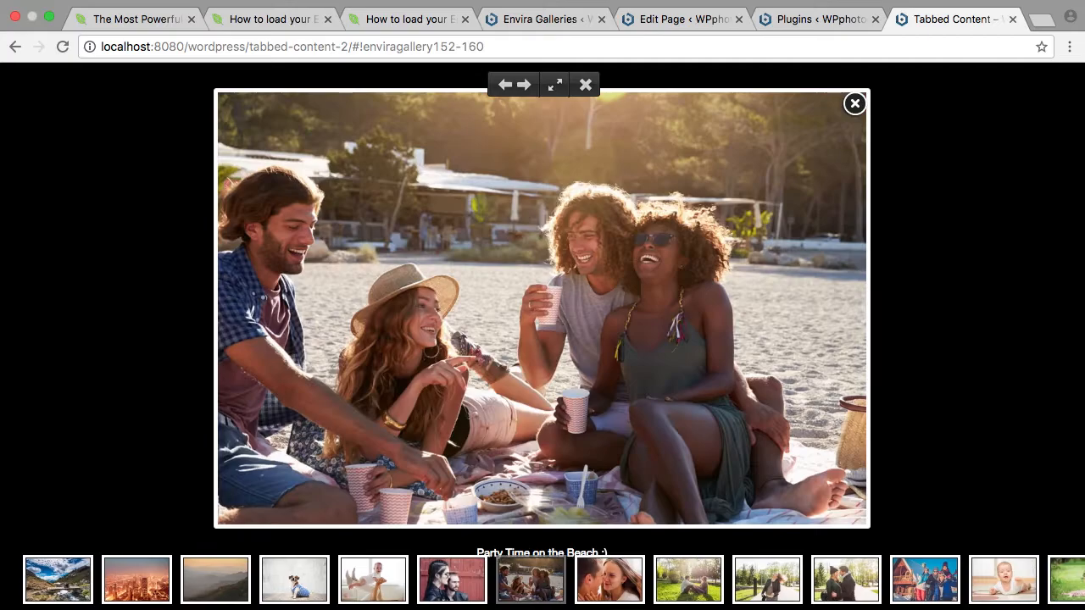
left_click(525, 84)
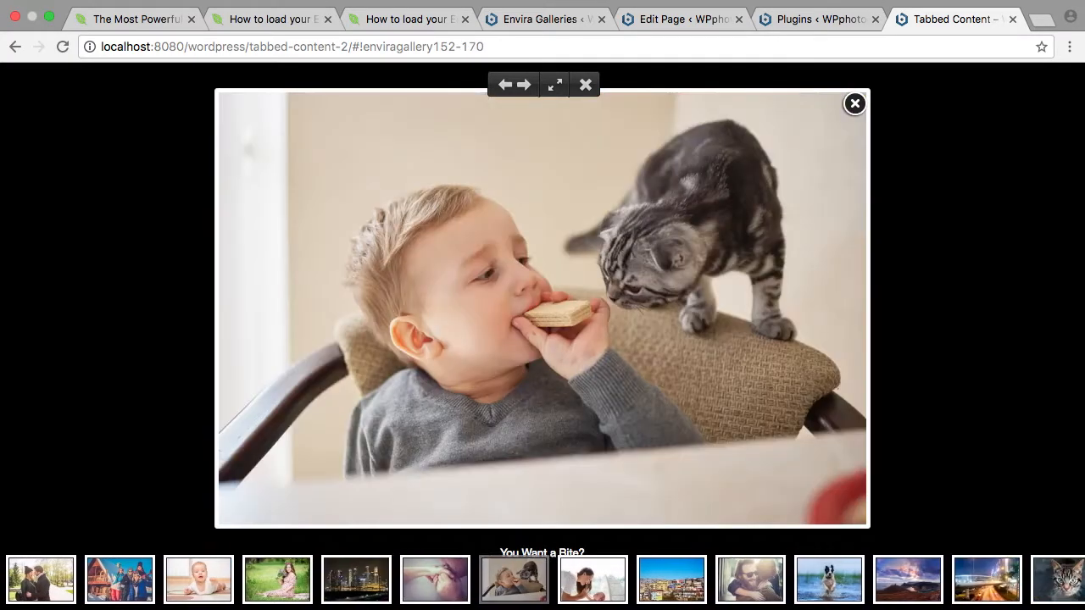
left_click(527, 85)
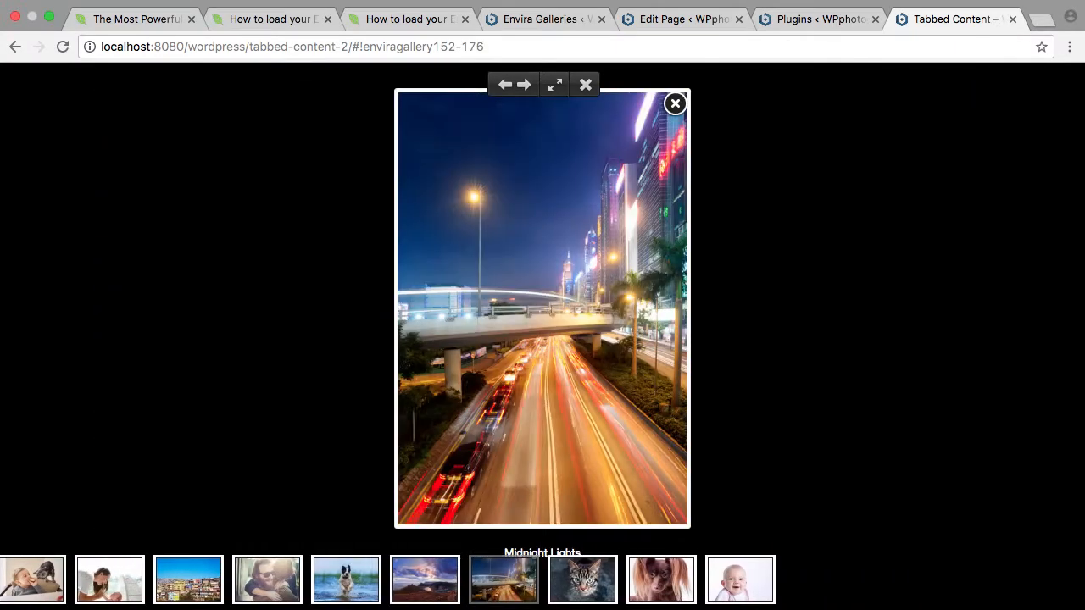
left_click(526, 85)
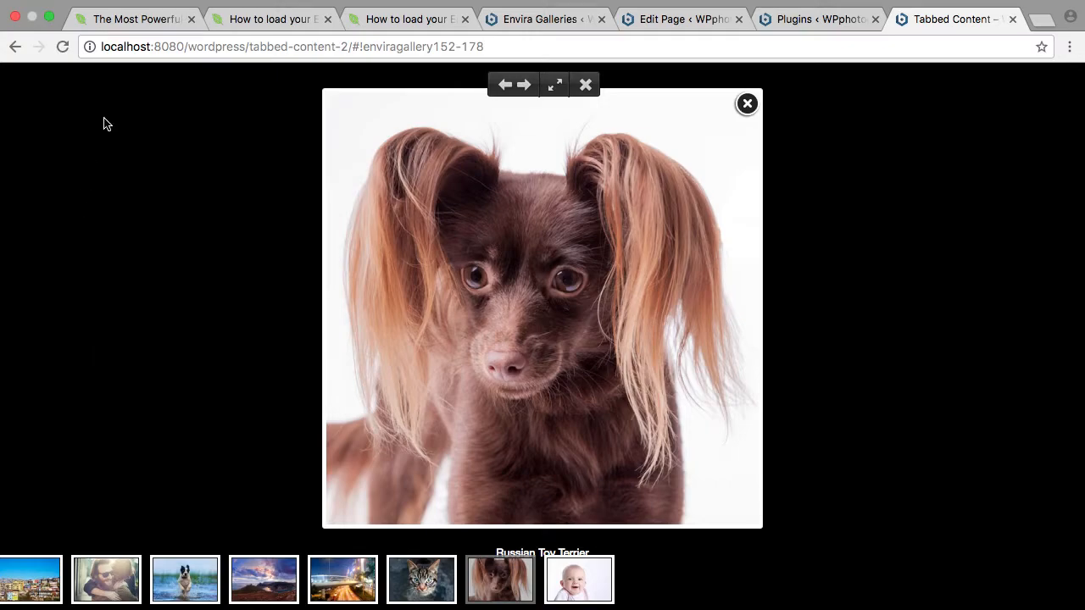
left_click(746, 103)
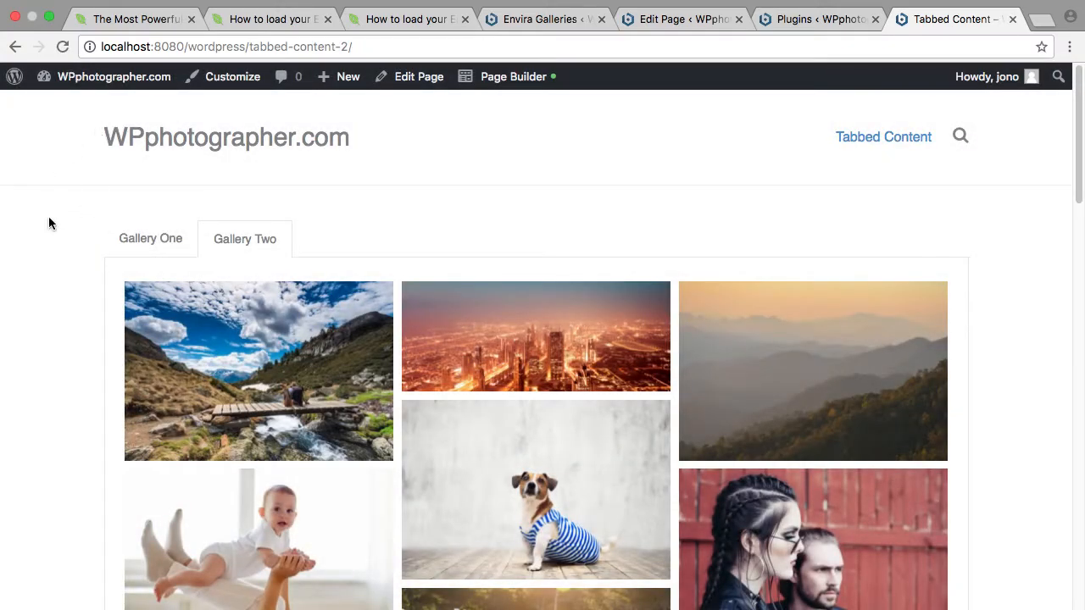
mouse_move(69, 216)
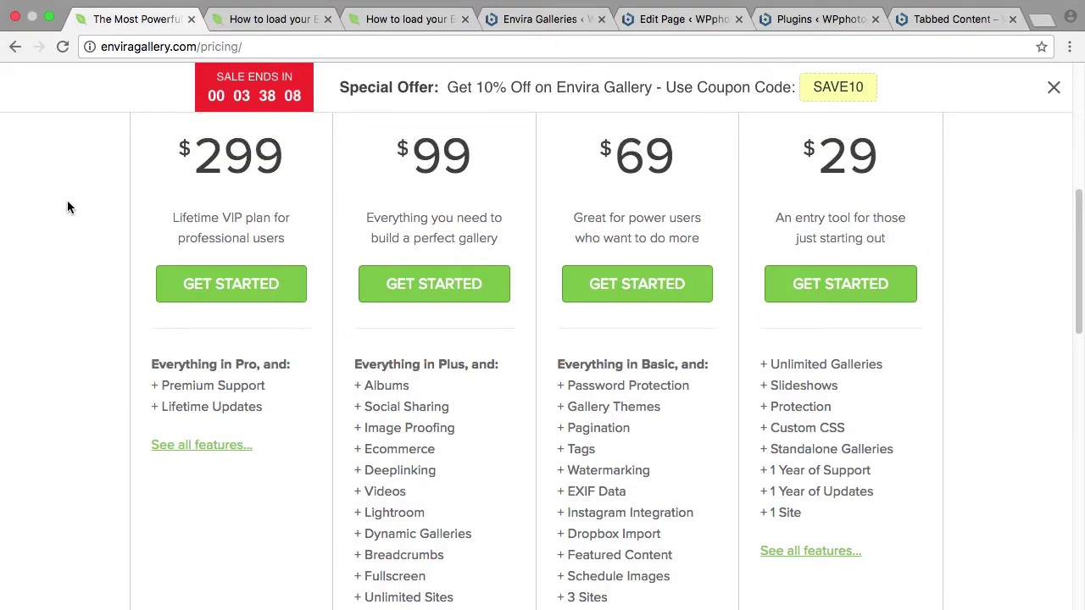
mouse_move(481, 106)
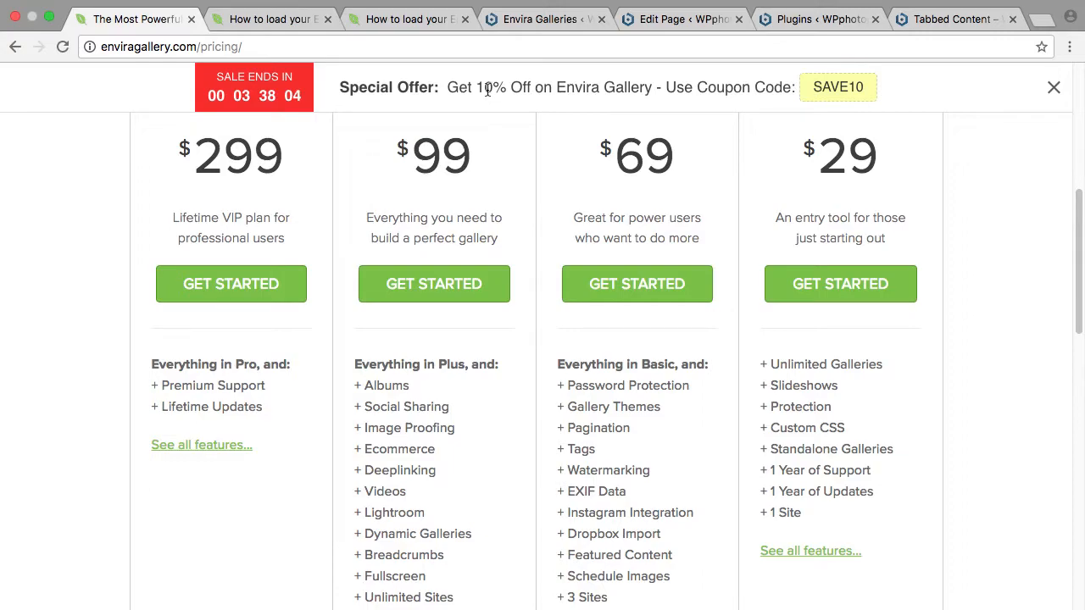
mouse_move(459, 174)
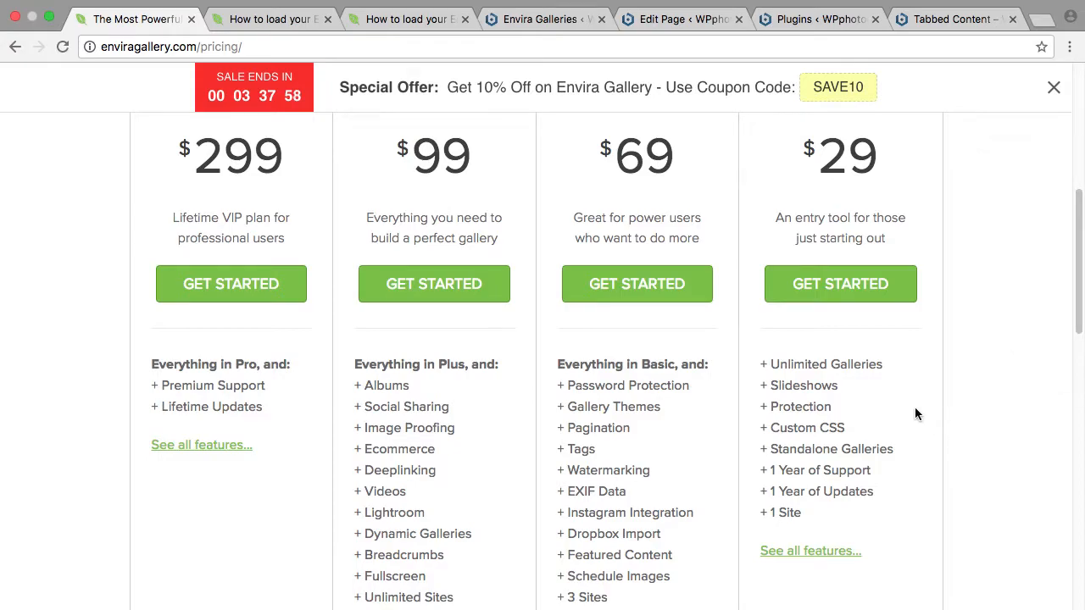
mouse_move(880, 413)
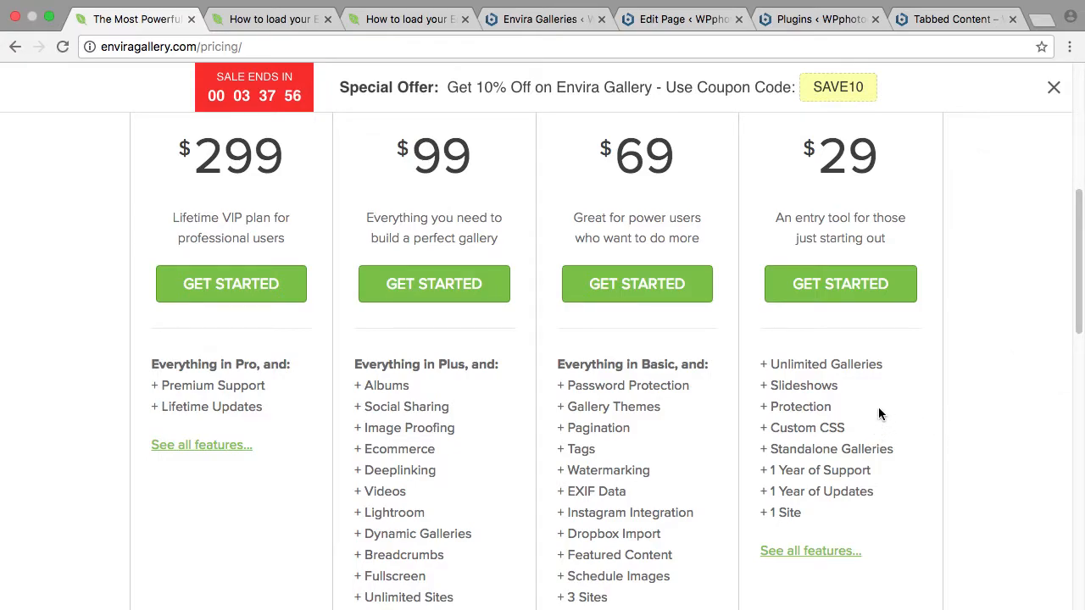
Scroll through the Ultimate, Pro, Plus and Basic plan cards on Envira's pricing page.
scroll("down", 3)
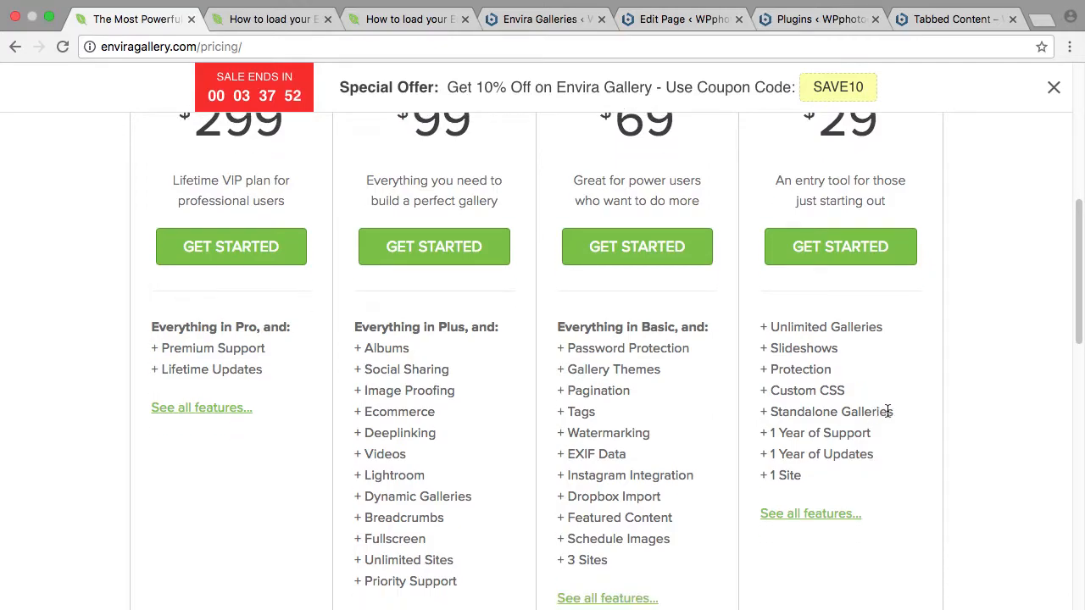
scroll("down", 3)
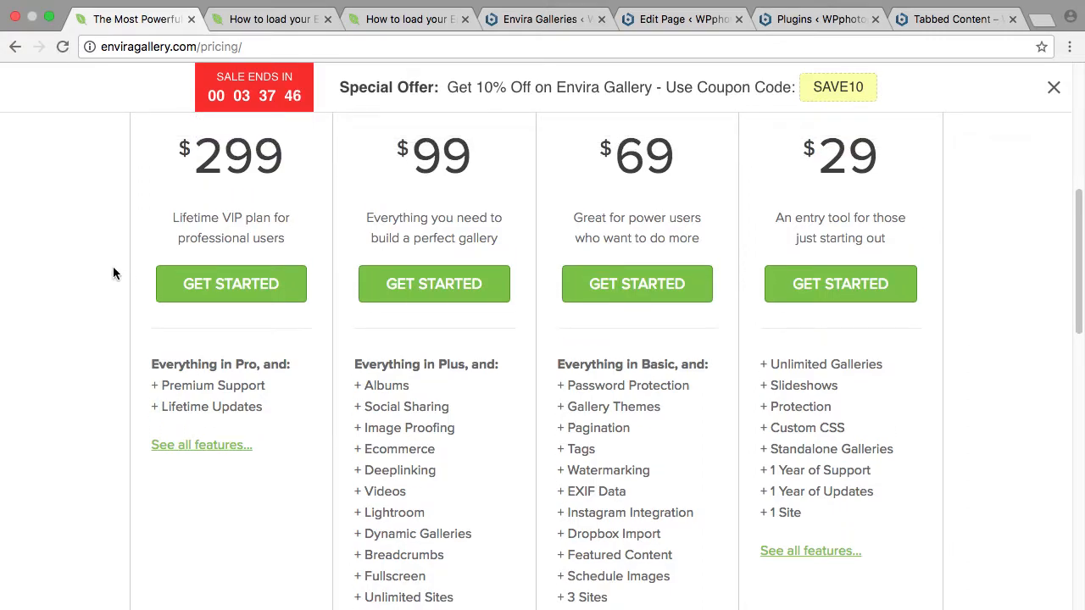
mouse_move(302, 161)
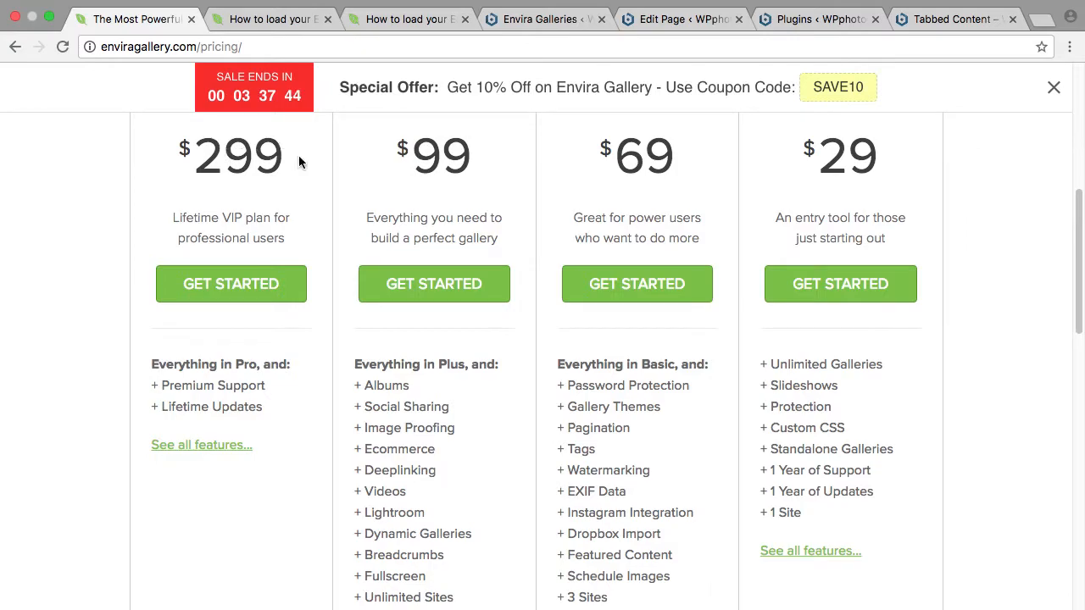
mouse_move(189, 392)
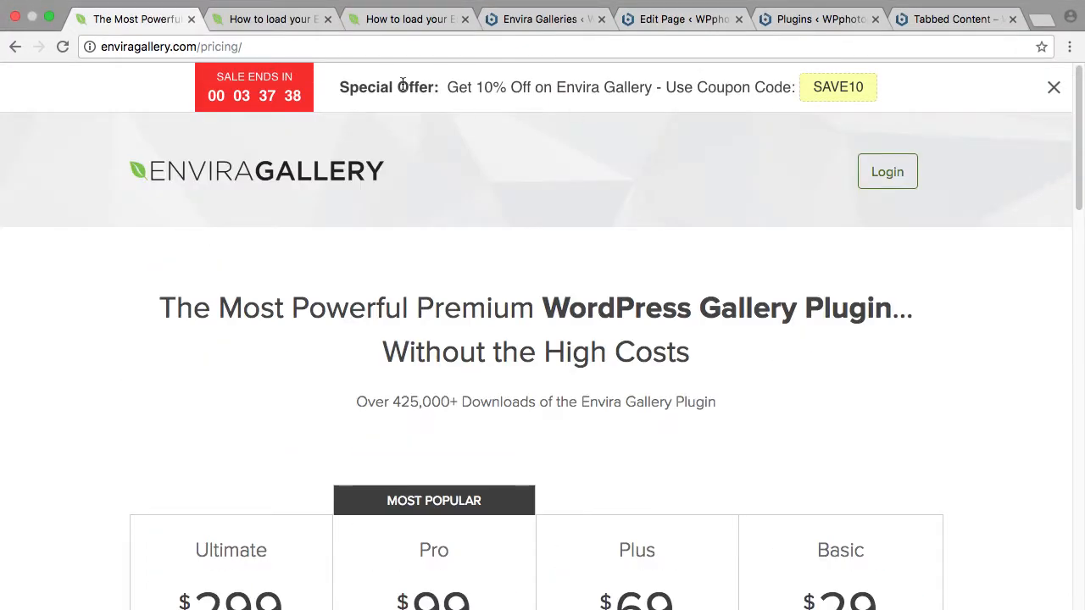
Open Envira's 'Using Envira Galleries and Page Builder Tabbed Content' article via Documentation > Functionality.
left_click(271, 19)
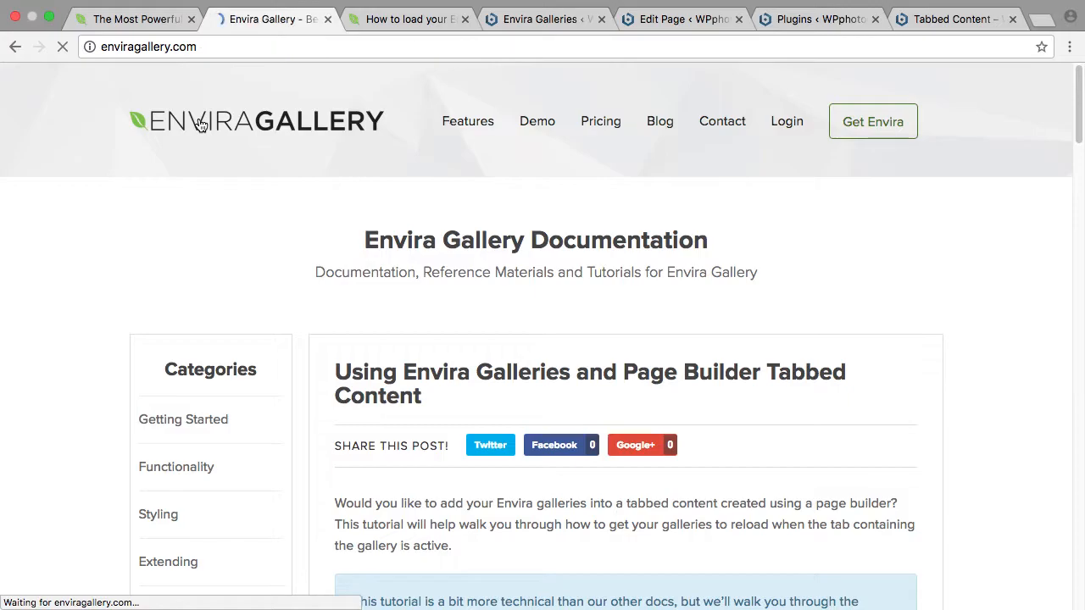
scroll("down", 3)
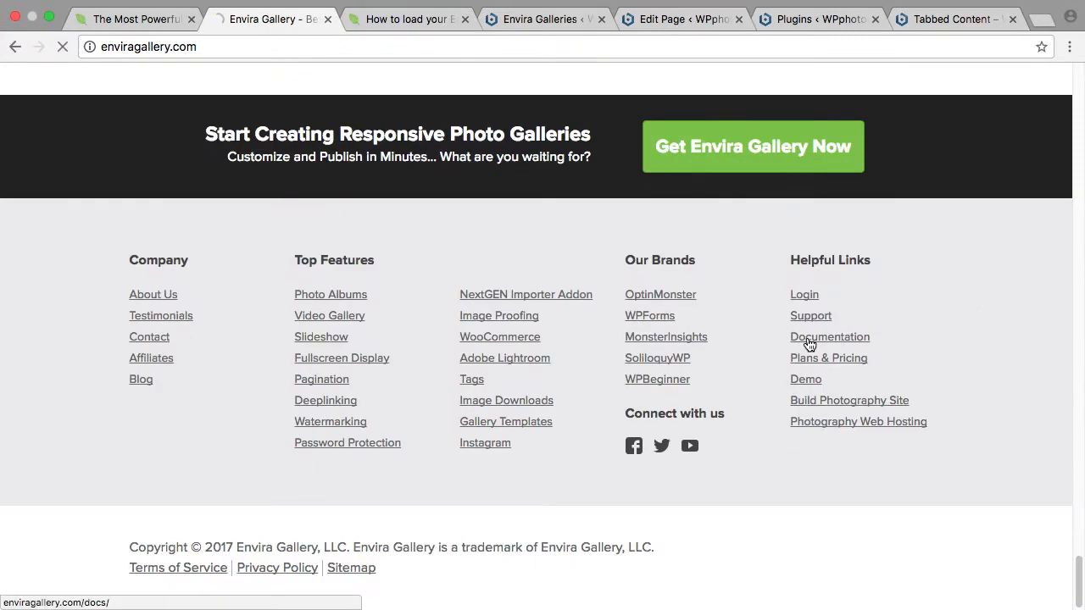
left_click(831, 336)
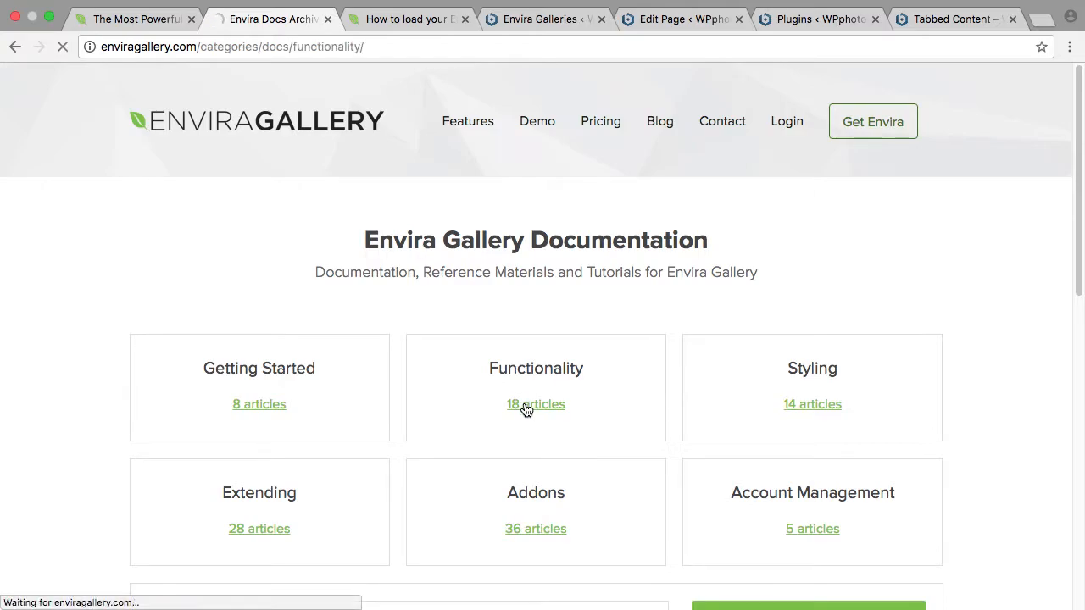
left_click(536, 404)
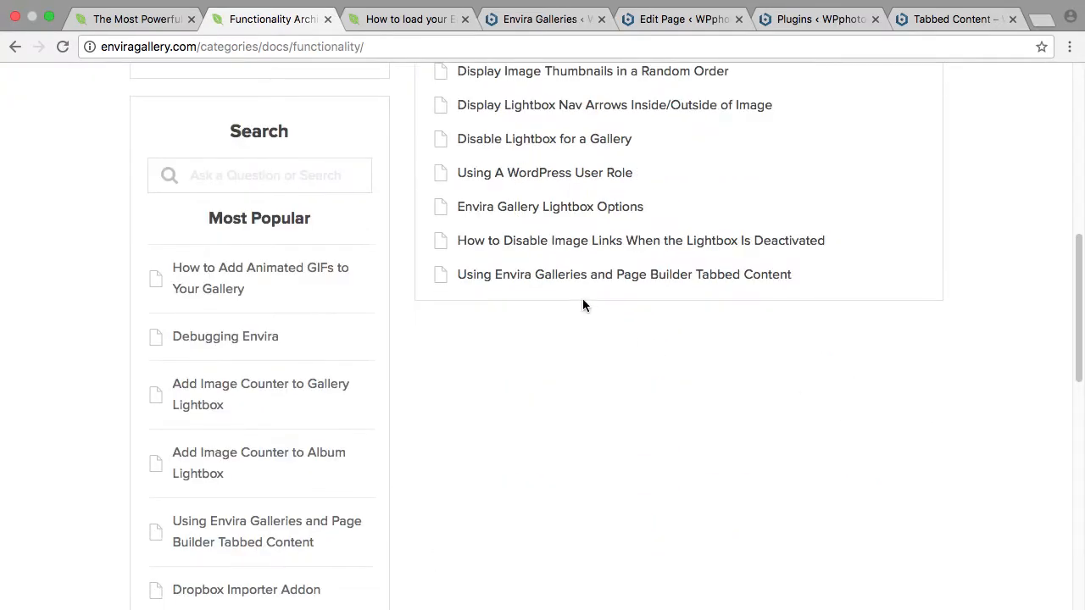
left_click(624, 274)
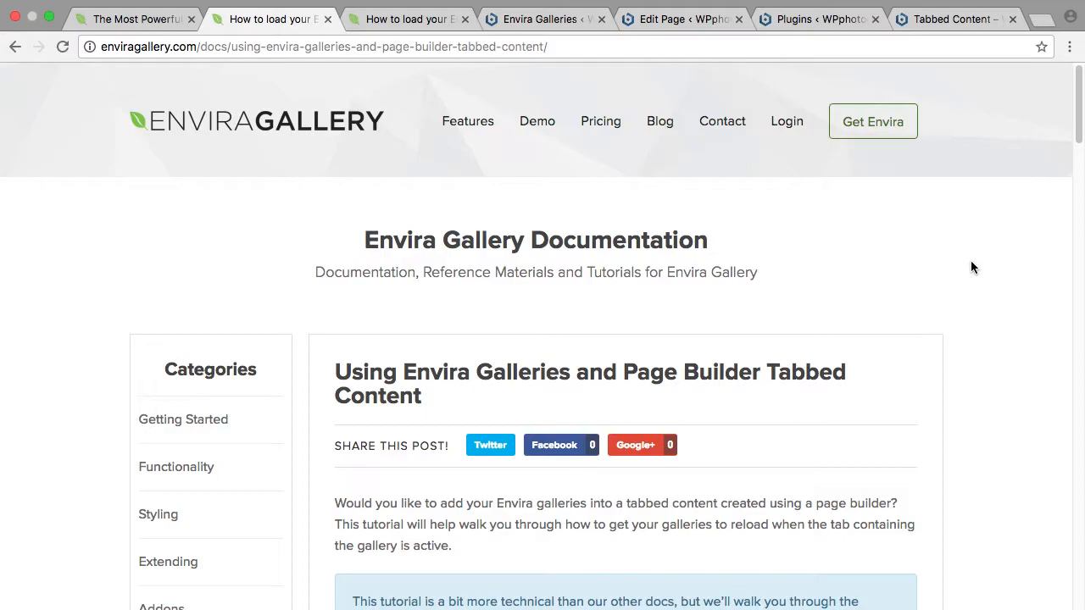
Scroll the tutorial down to the Beaver Builder code, then return to the WordPress galleries list.
scroll("down", 3)
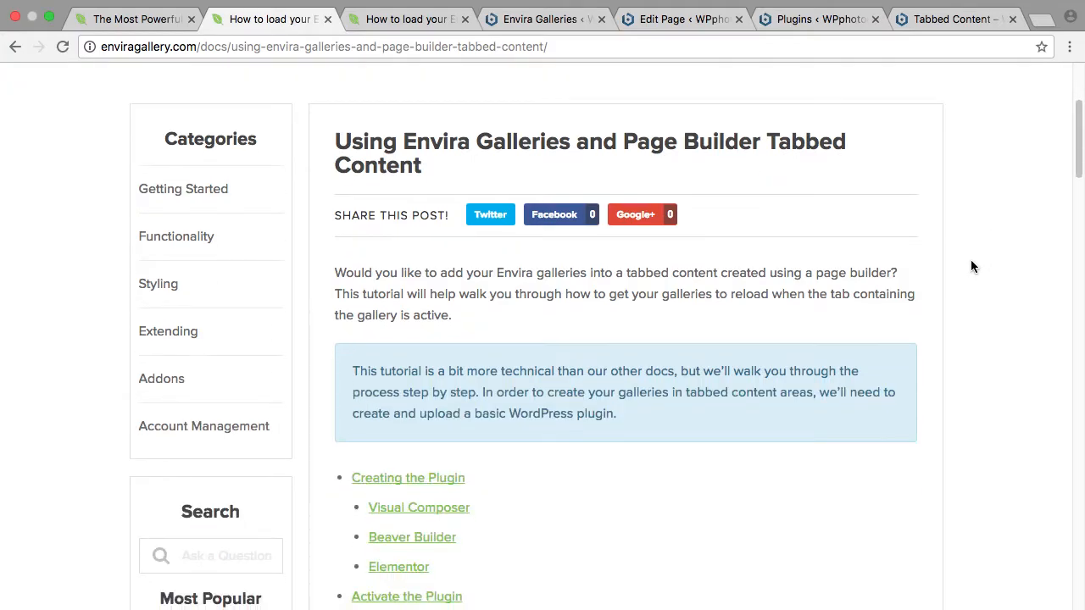
scroll("down", 3)
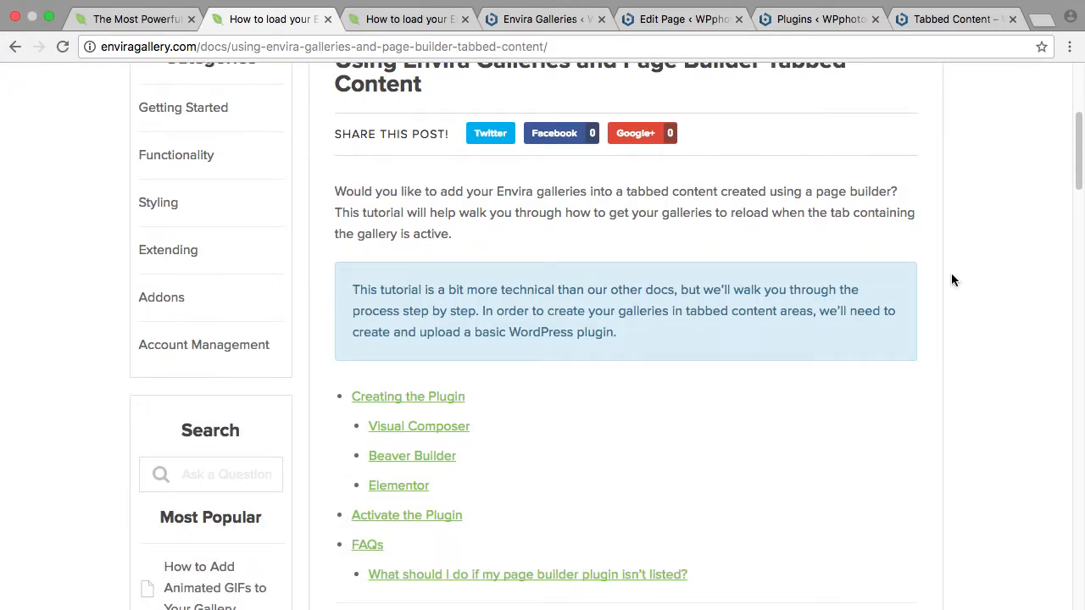
scroll("down", 3)
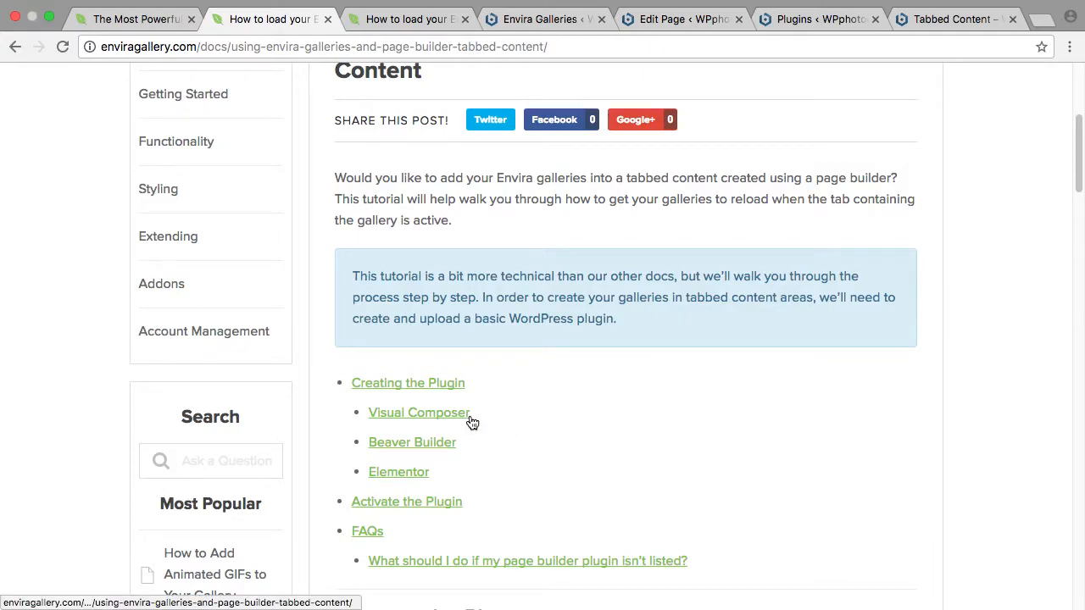
mouse_move(612, 444)
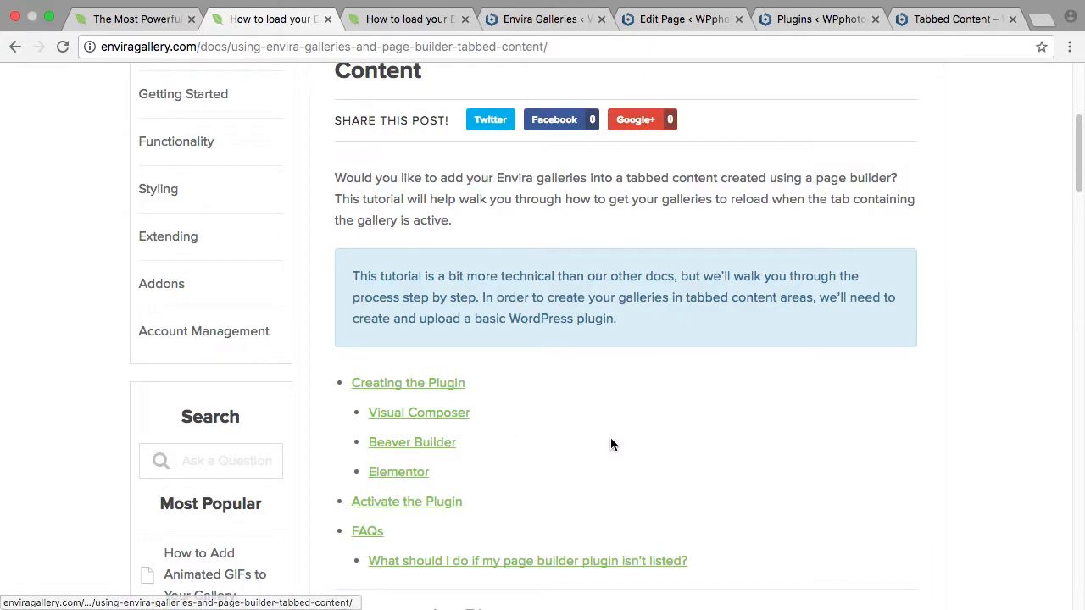
scroll("down", 3)
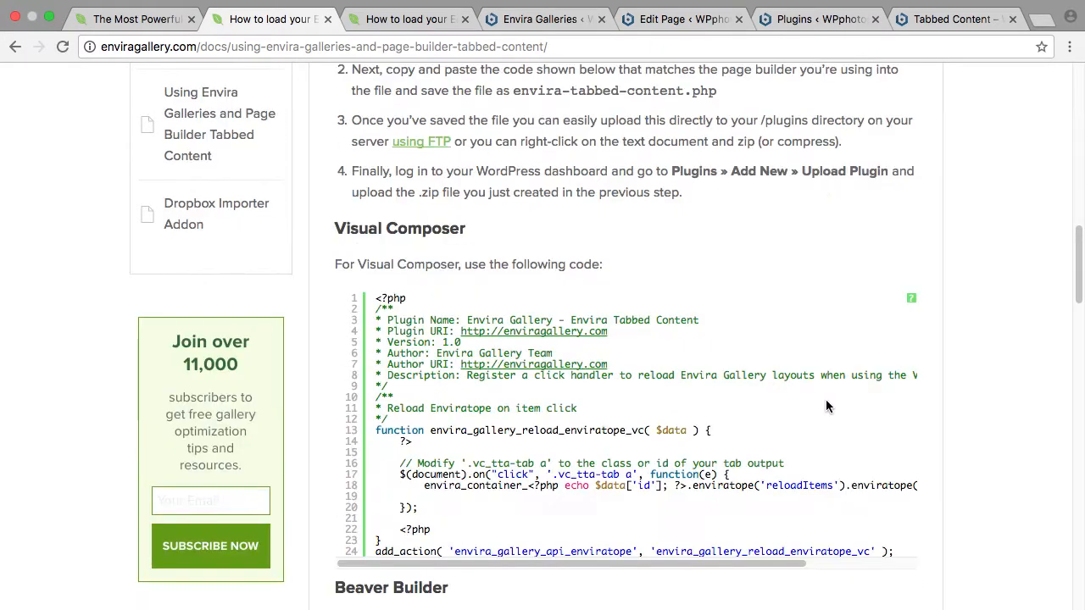
scroll("down", 3)
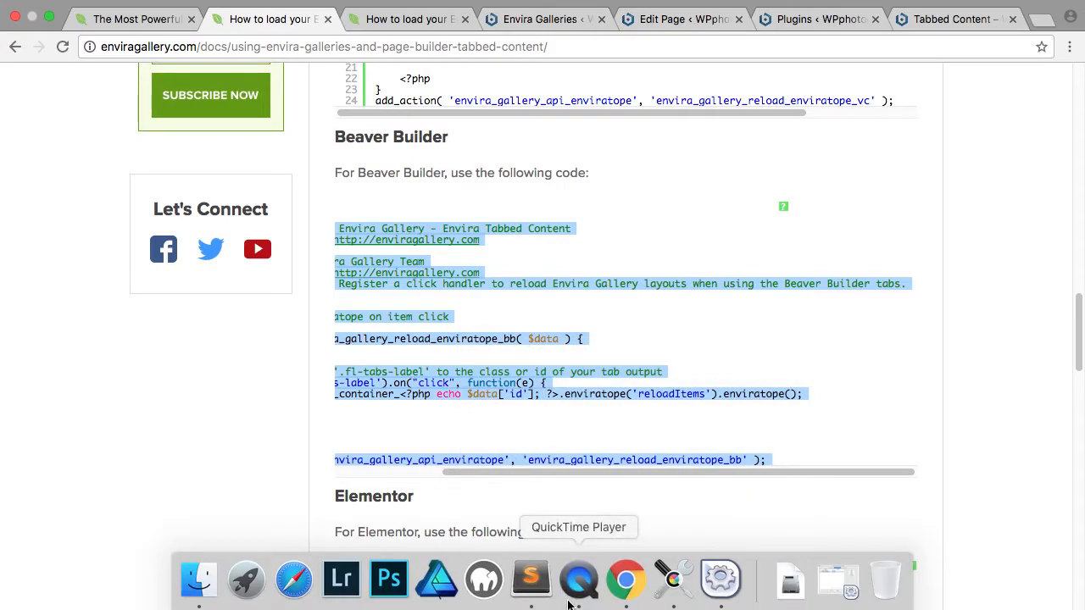
left_click(527, 578)
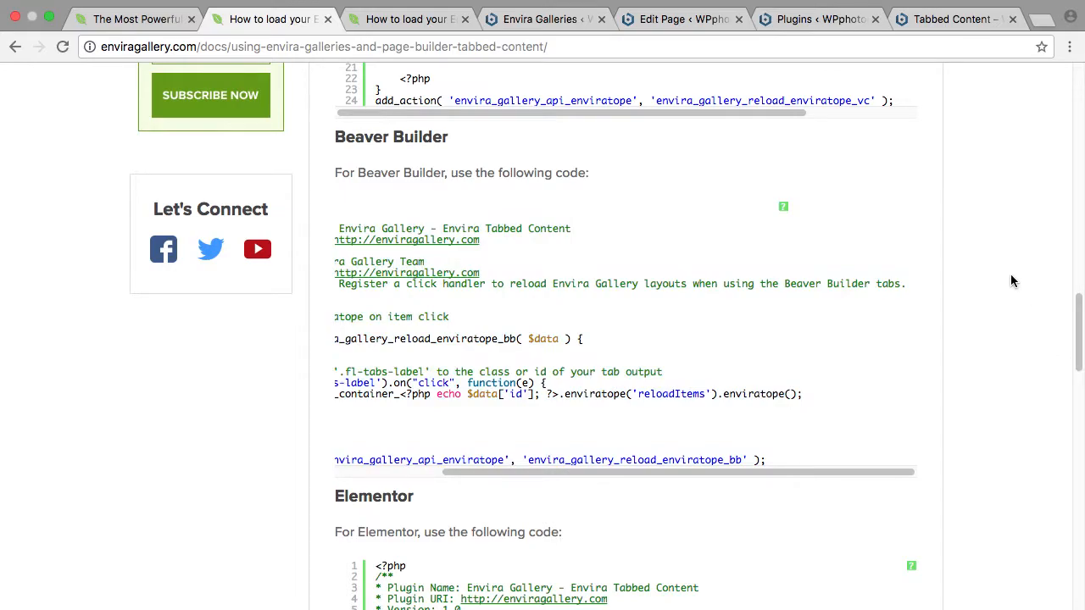
left_click(554, 19)
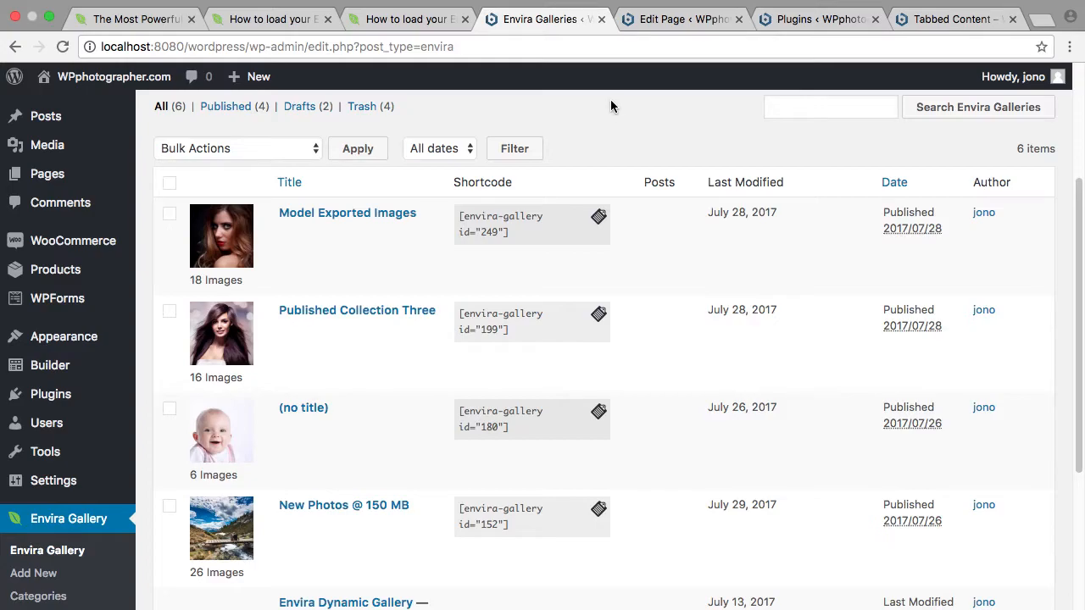
Publish a new page titled 'Tabs Testing' and switch it to Page Builder editing.
left_click(681, 19)
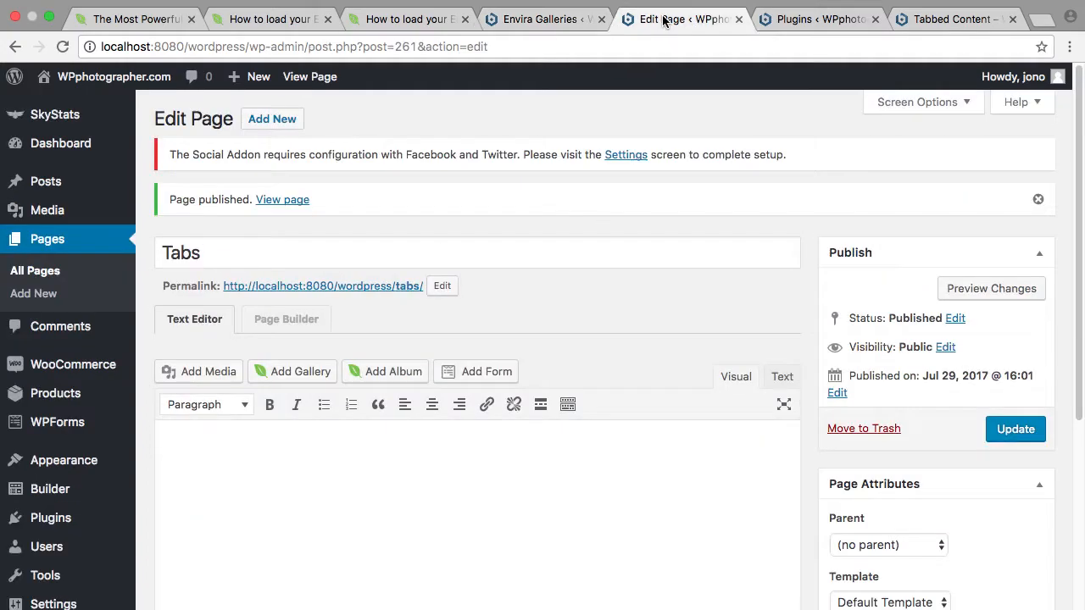
mouse_move(71, 254)
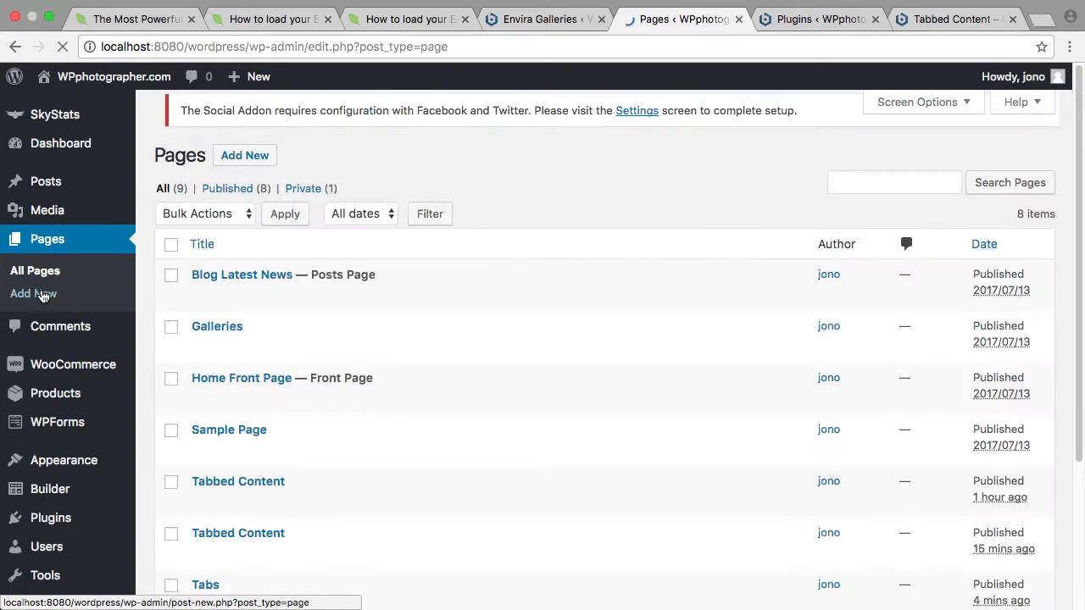
left_click(34, 293)
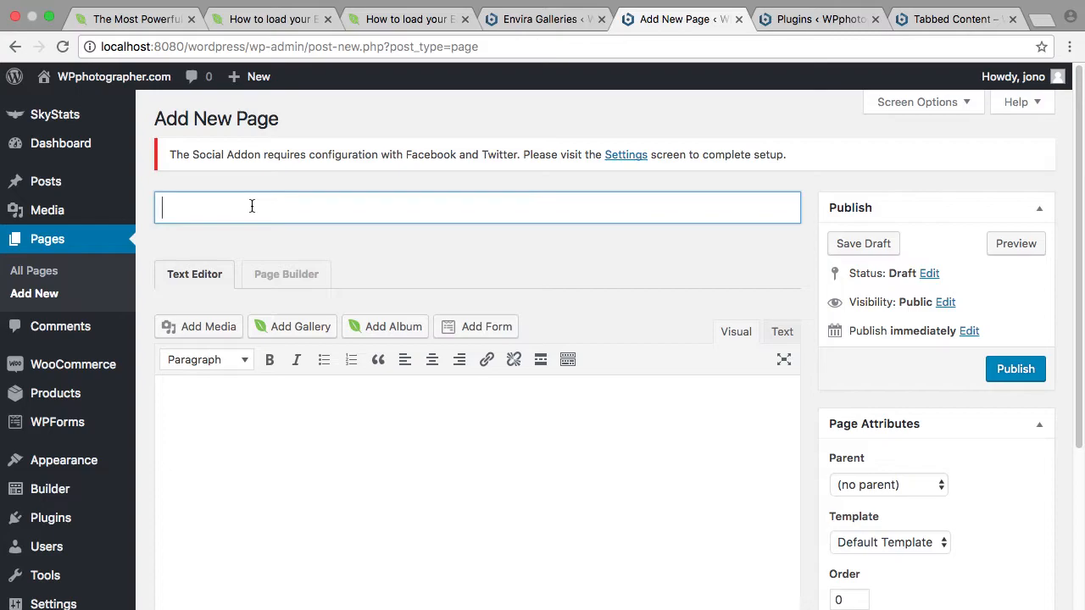
type("Tabs Testing")
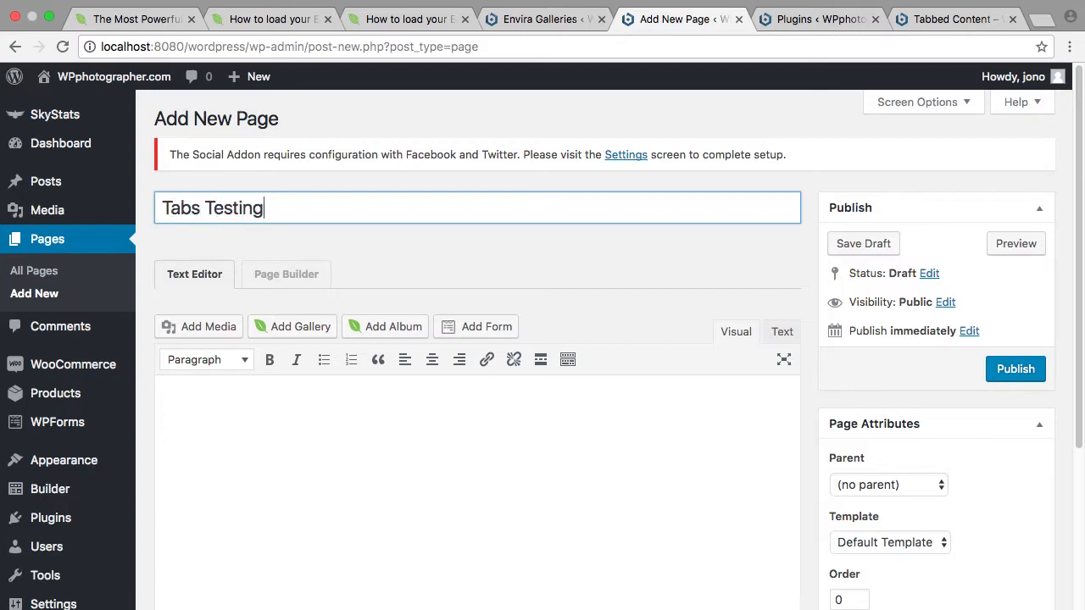
left_click(1015, 369)
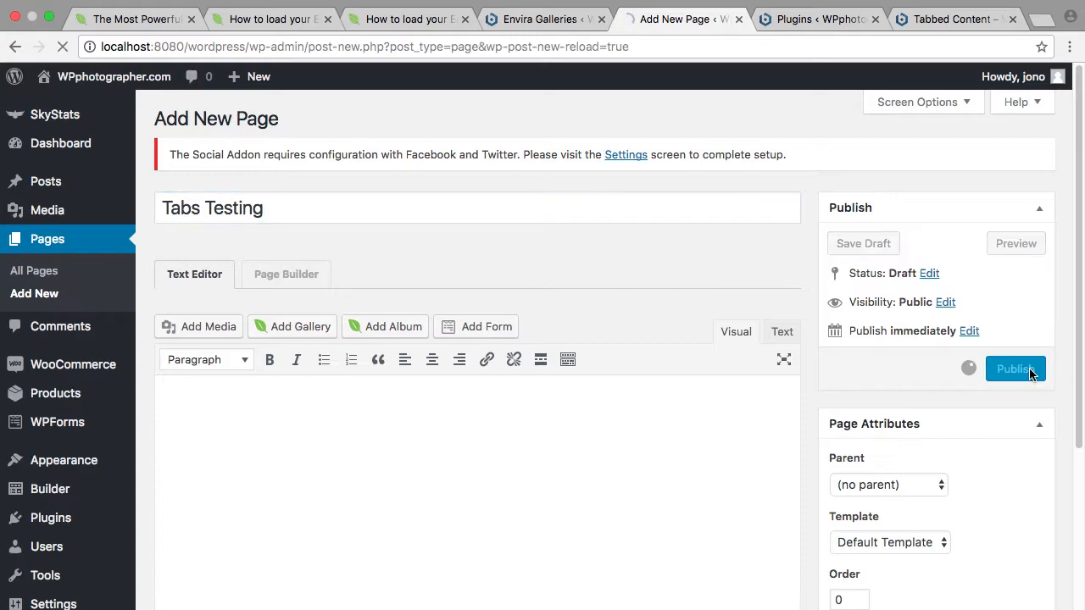
left_click(1015, 368)
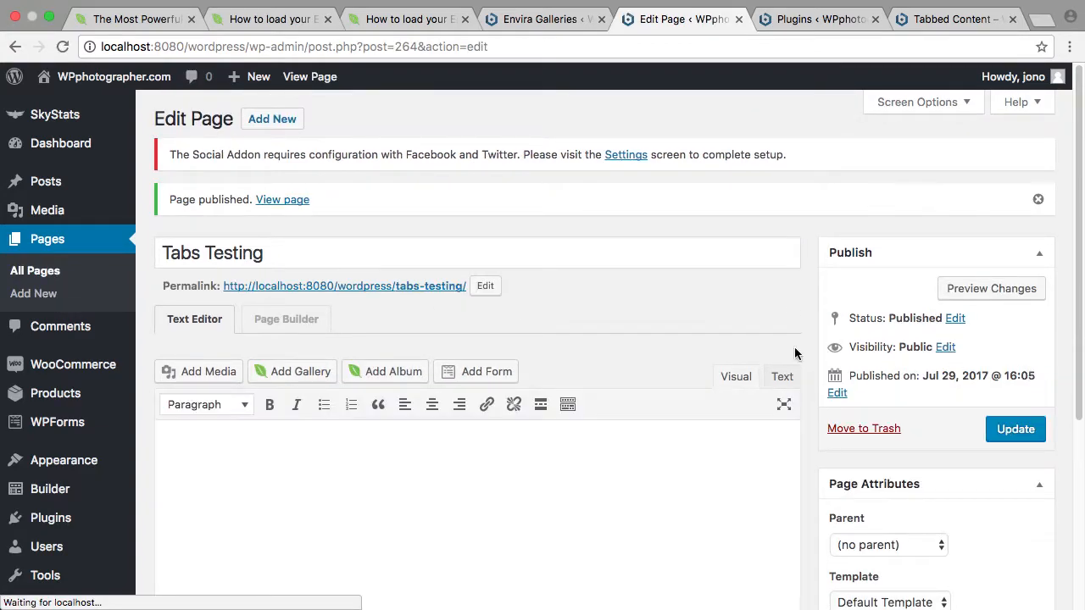
left_click(286, 319)
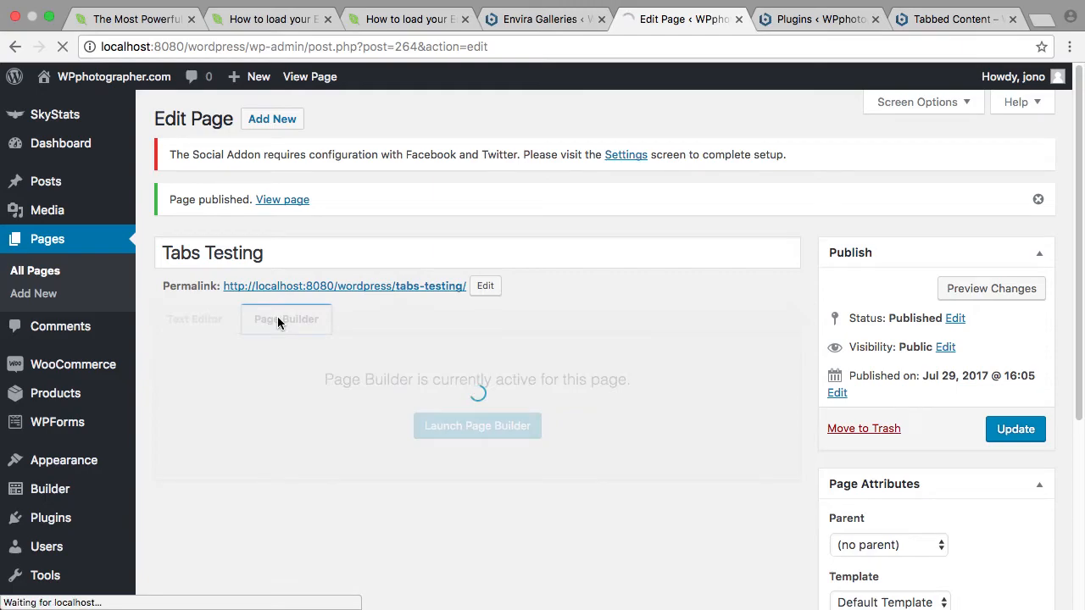
Drop a Beaver Builder Tabs module onto Tabs Testing and open its add-item form.
left_click(477, 426)
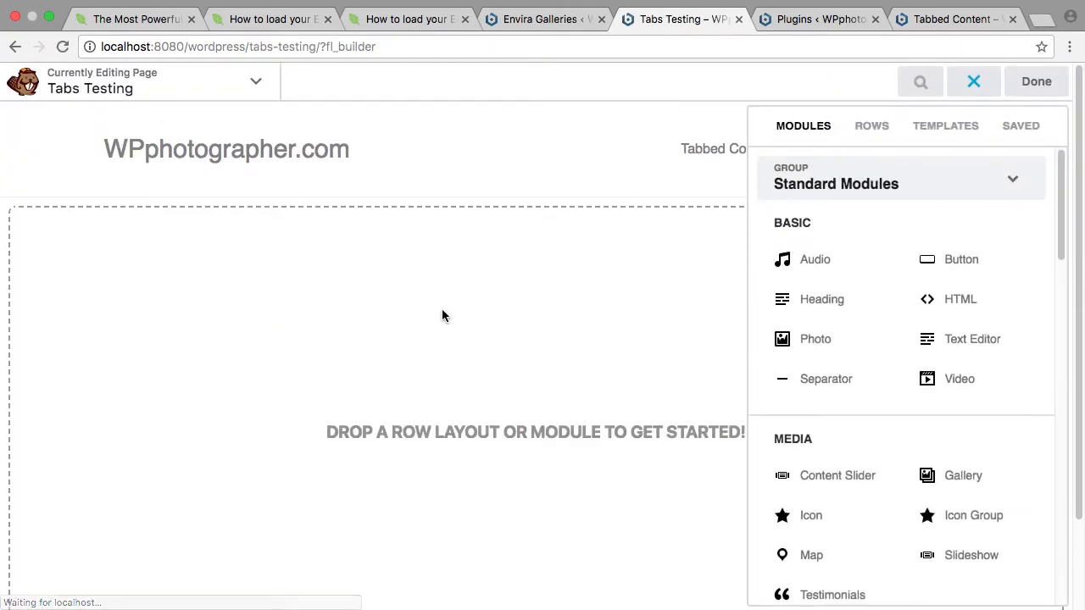
scroll("down", 3)
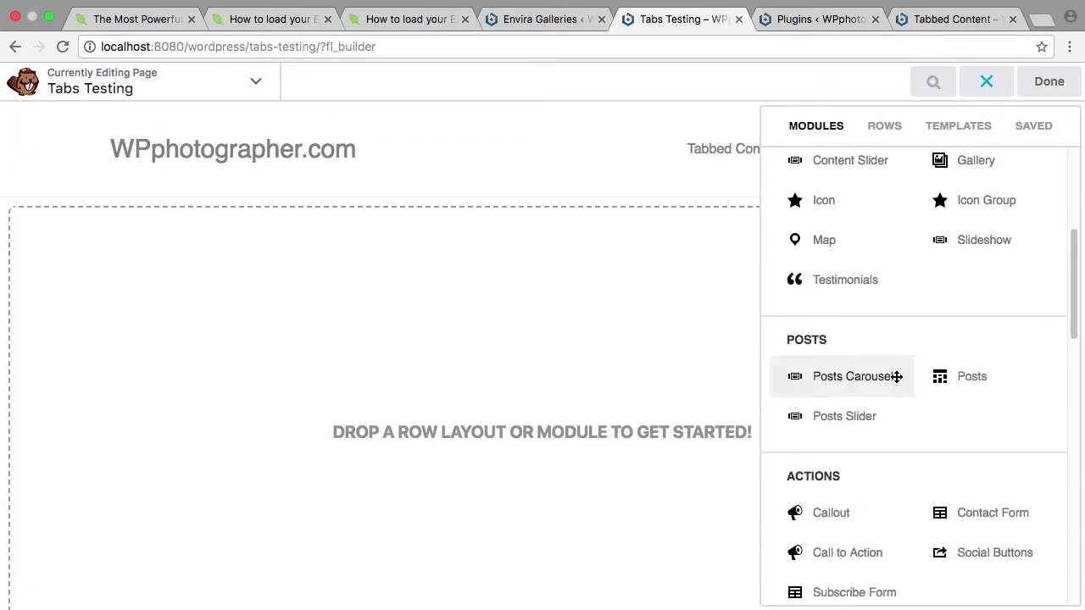
scroll("down", 3)
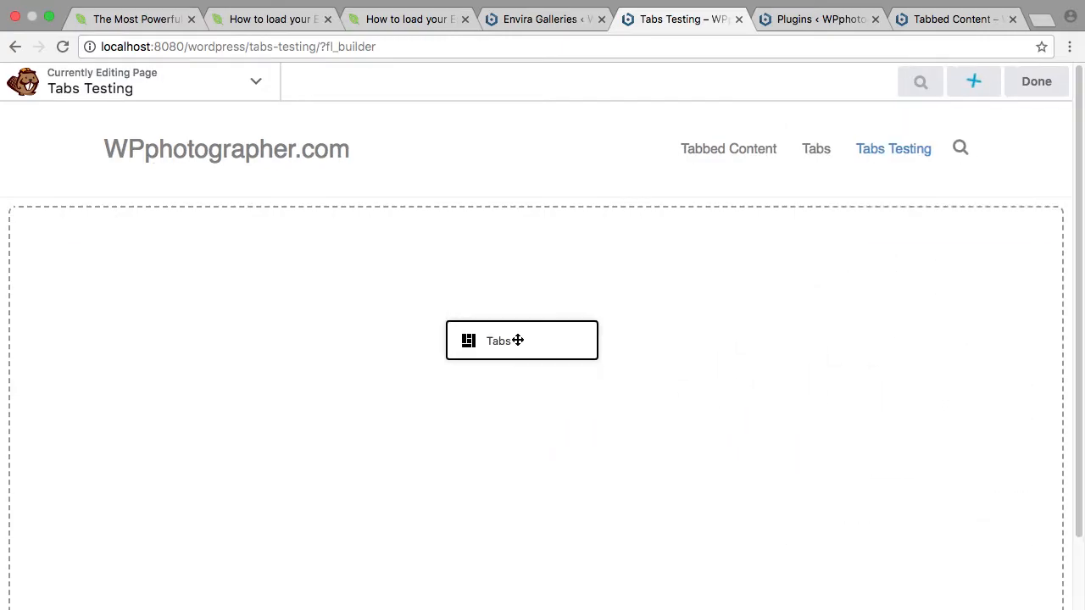
left_click(521, 339)
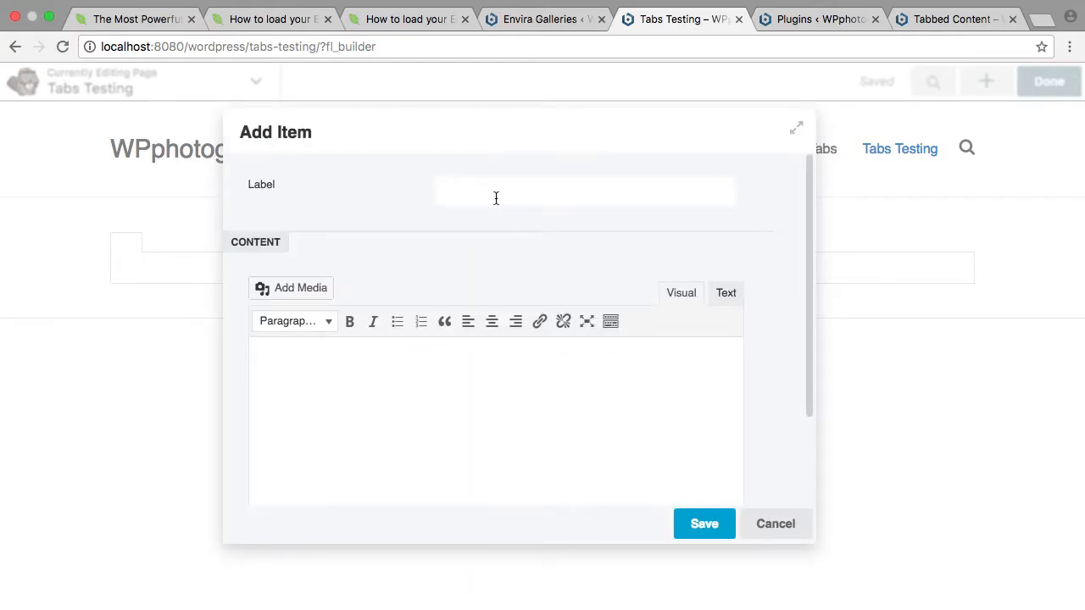
Save a tab labelled 'Gallery One' containing the Model Exported Images gallery shortcode.
type("Gallery")
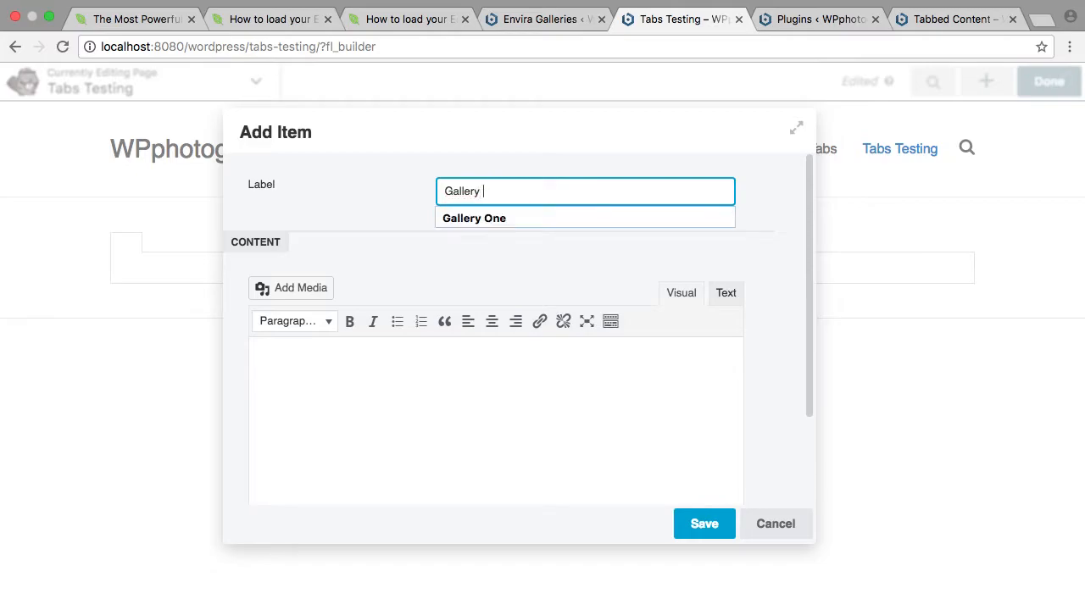
left_click(499, 218)
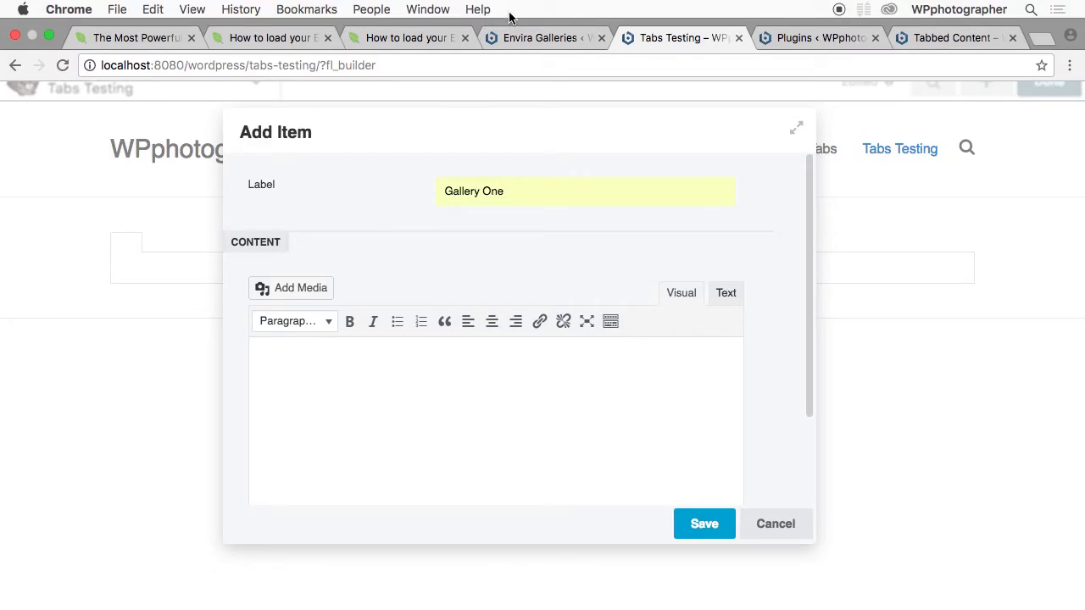
left_click(536, 38)
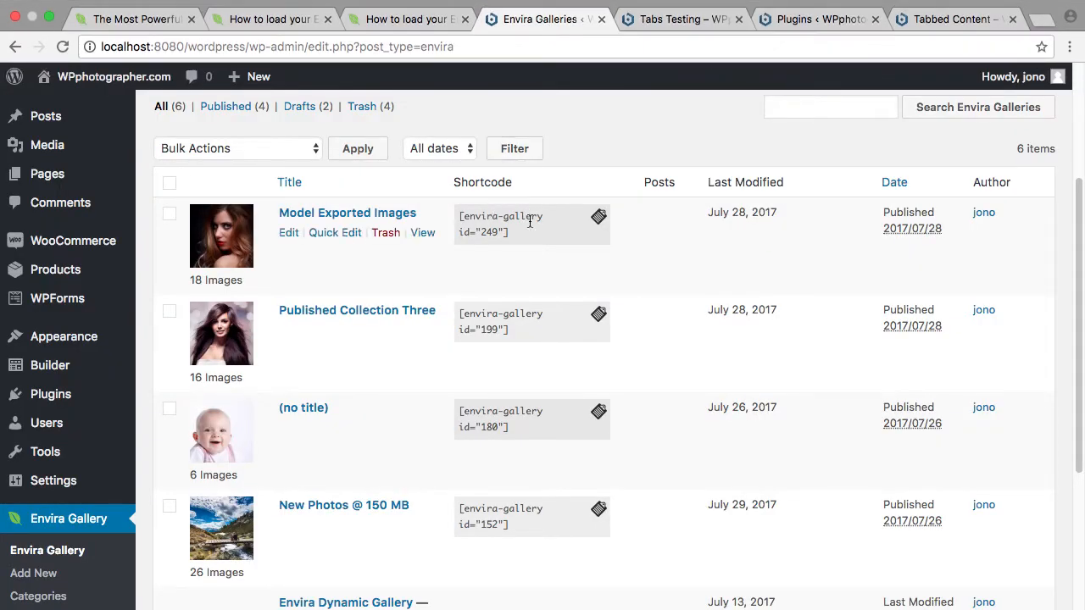
right_click(500, 224)
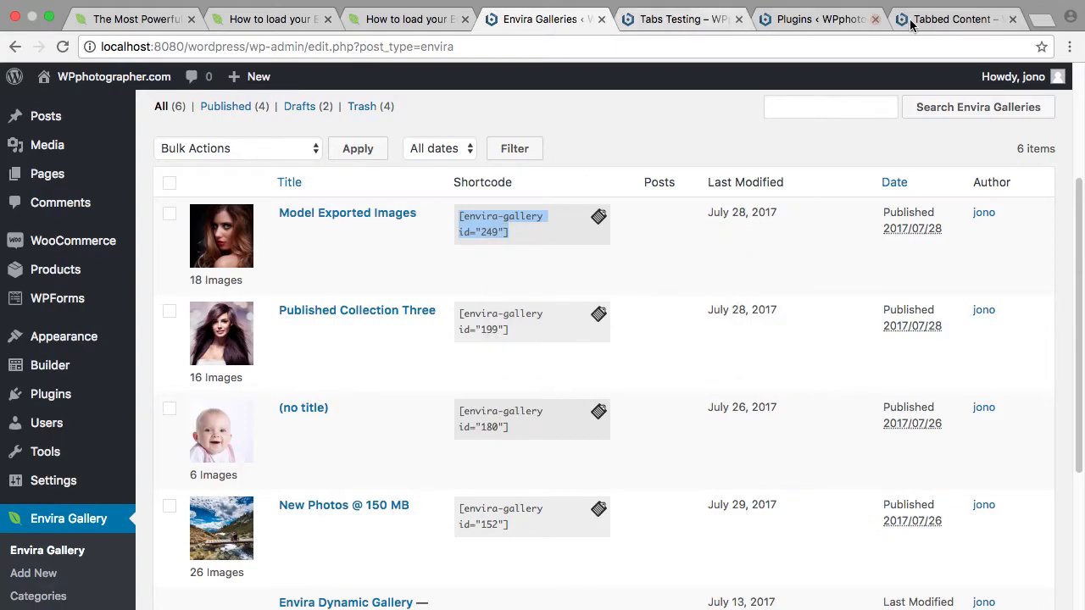
left_click(826, 18)
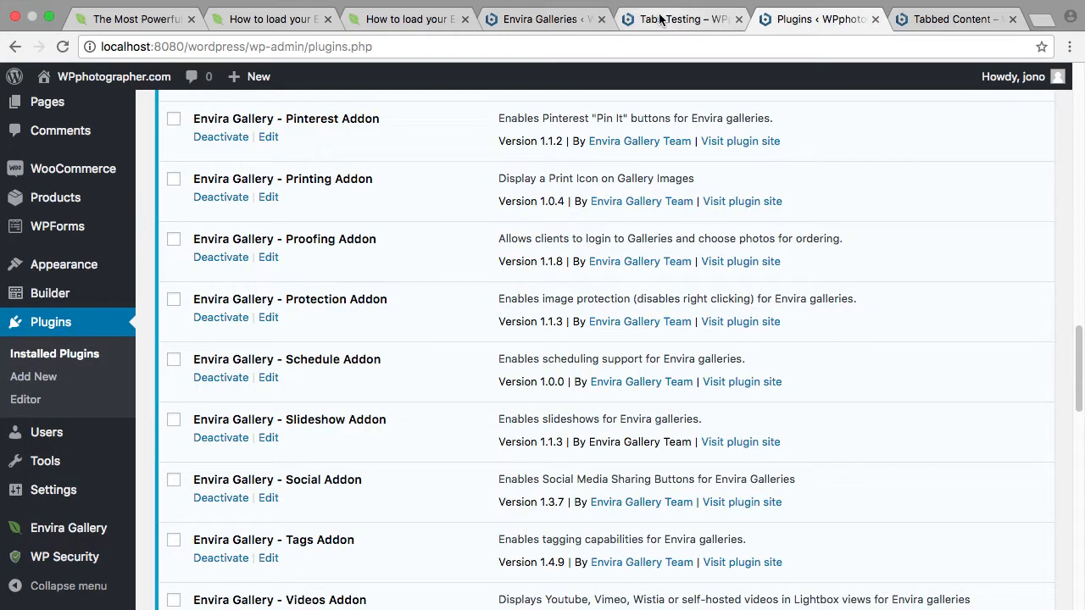
left_click(822, 19)
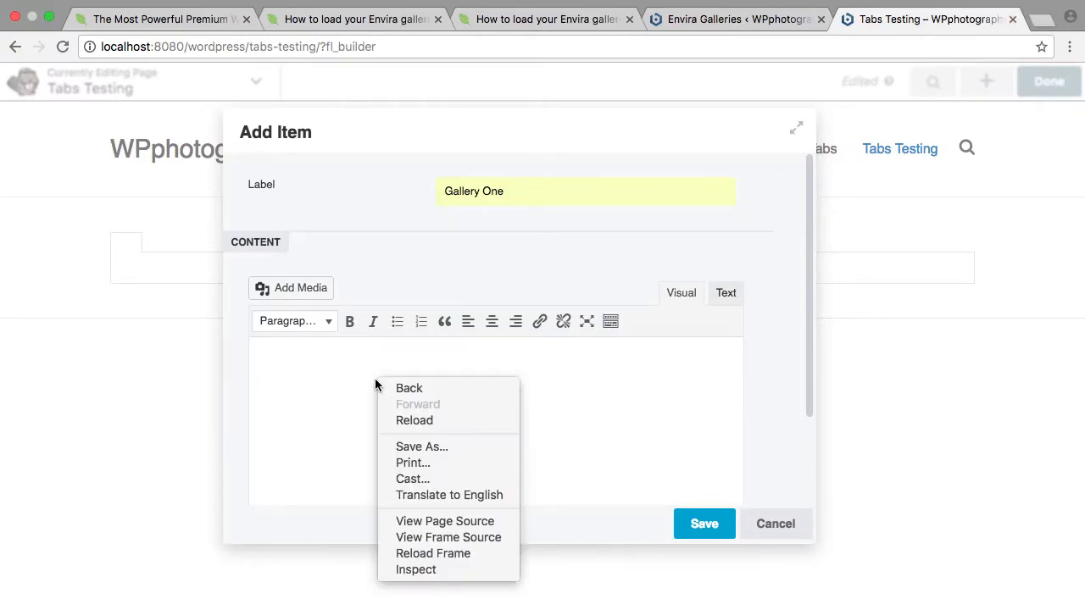
left_click(320, 422)
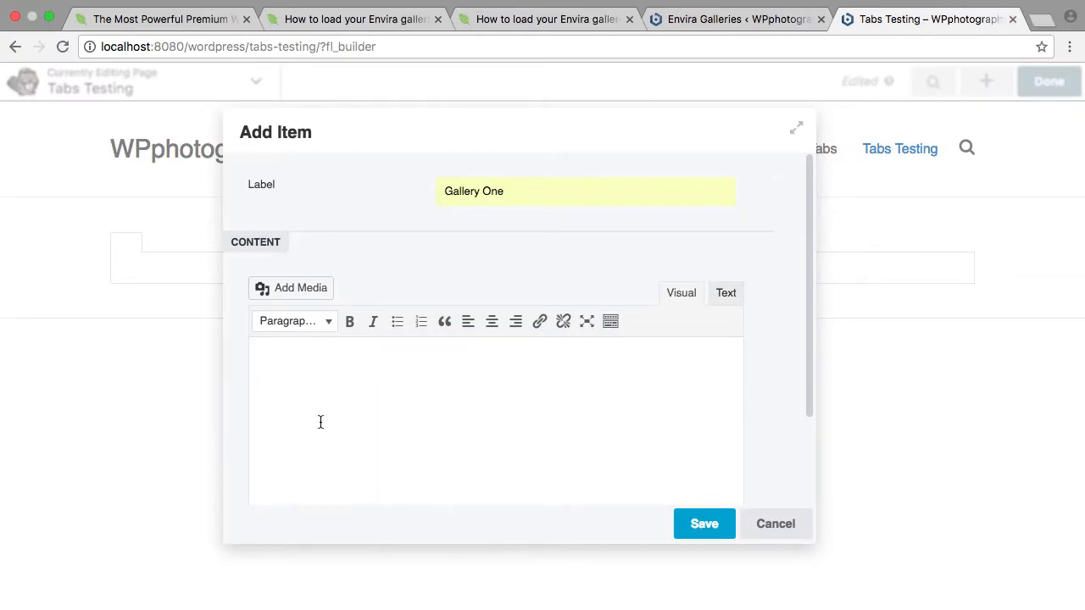
left_click(705, 524)
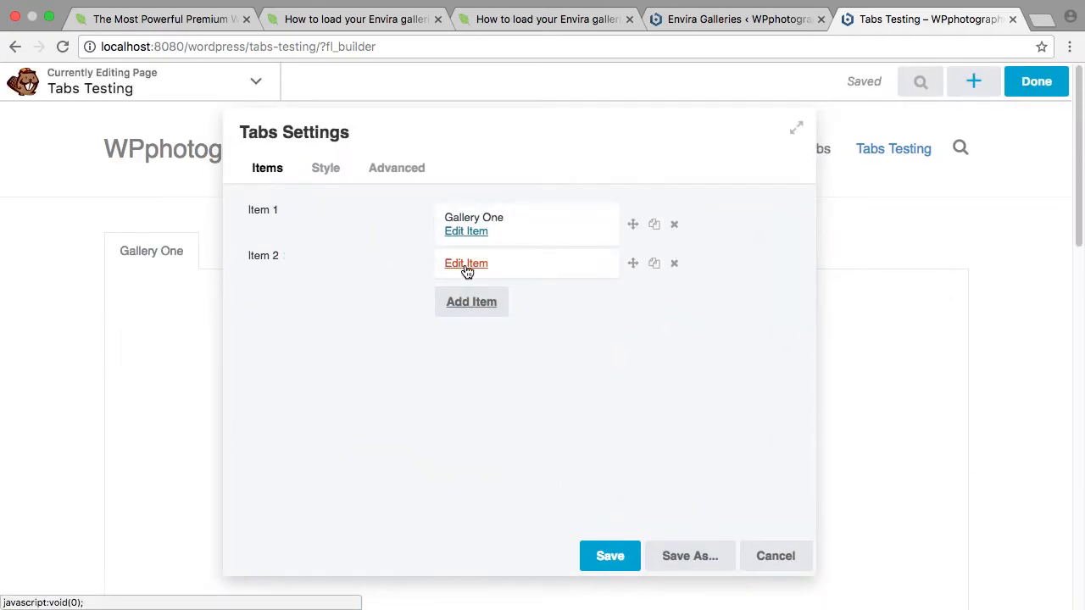
Save the second tab labelled 'Gallery Two' with the New Photos @ 150 MB shortcode.
left_click(465, 263)
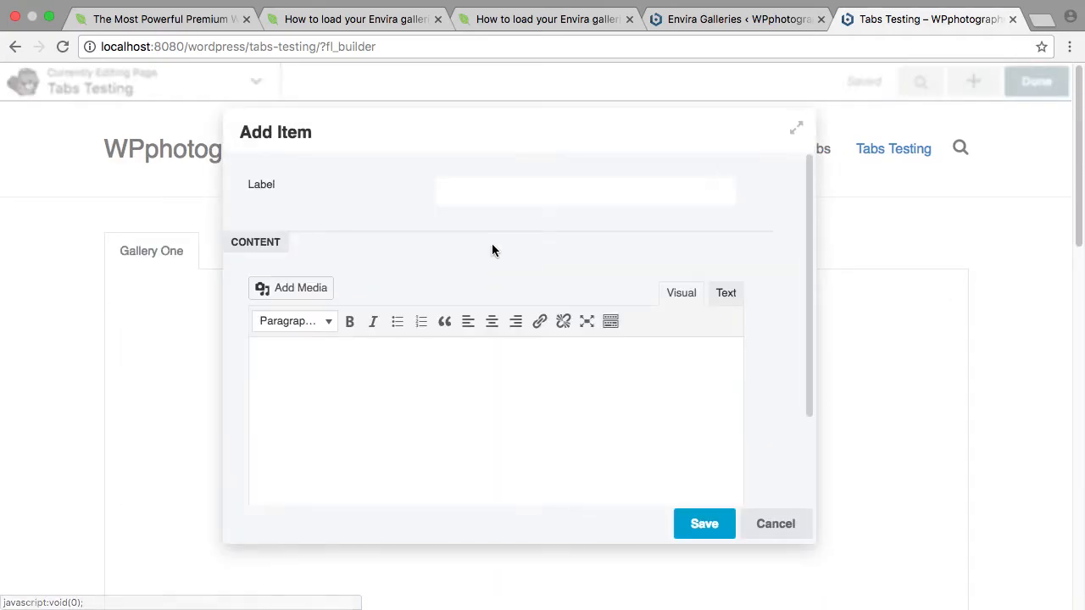
type("G")
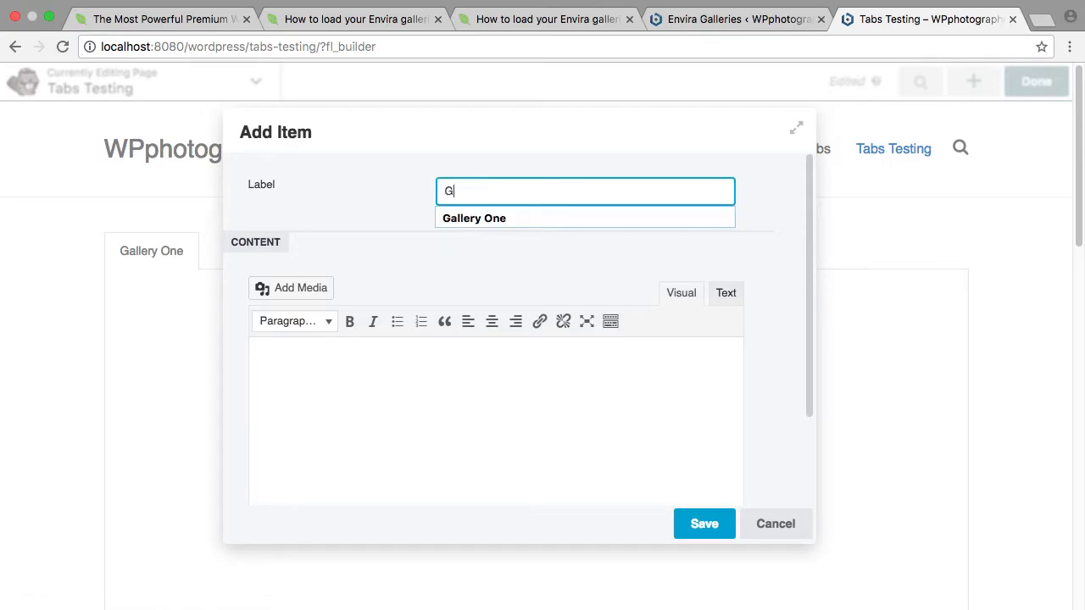
type("all")
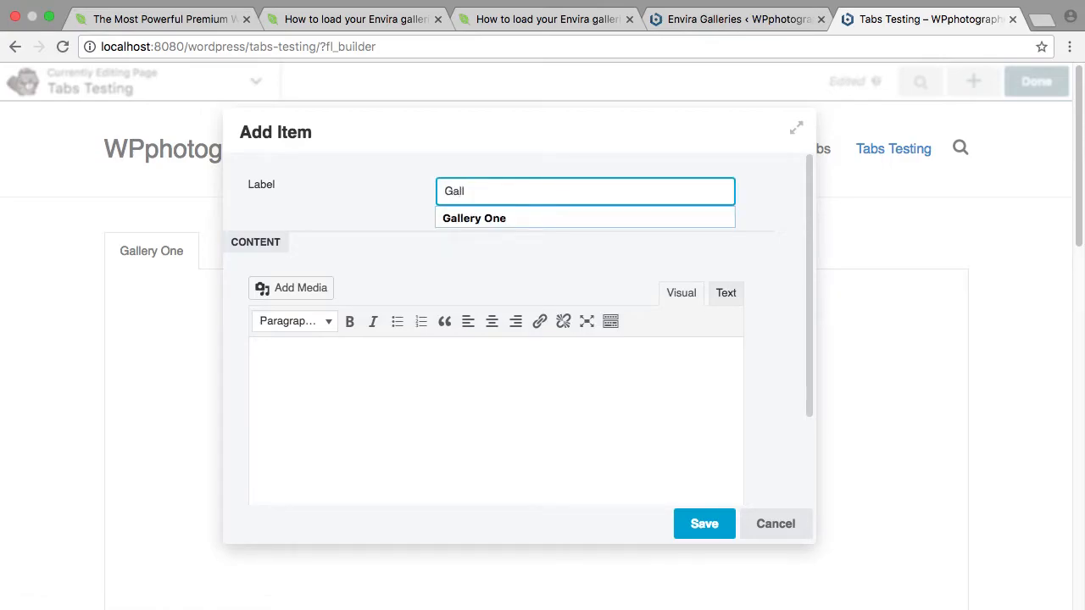
type("Gallery Two")
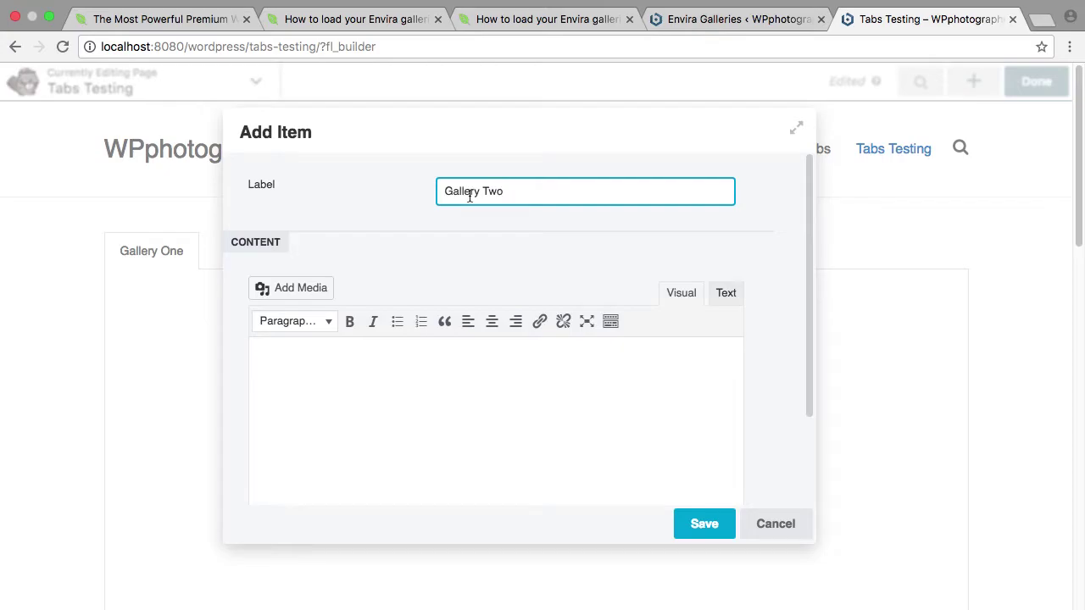
left_click(555, 20)
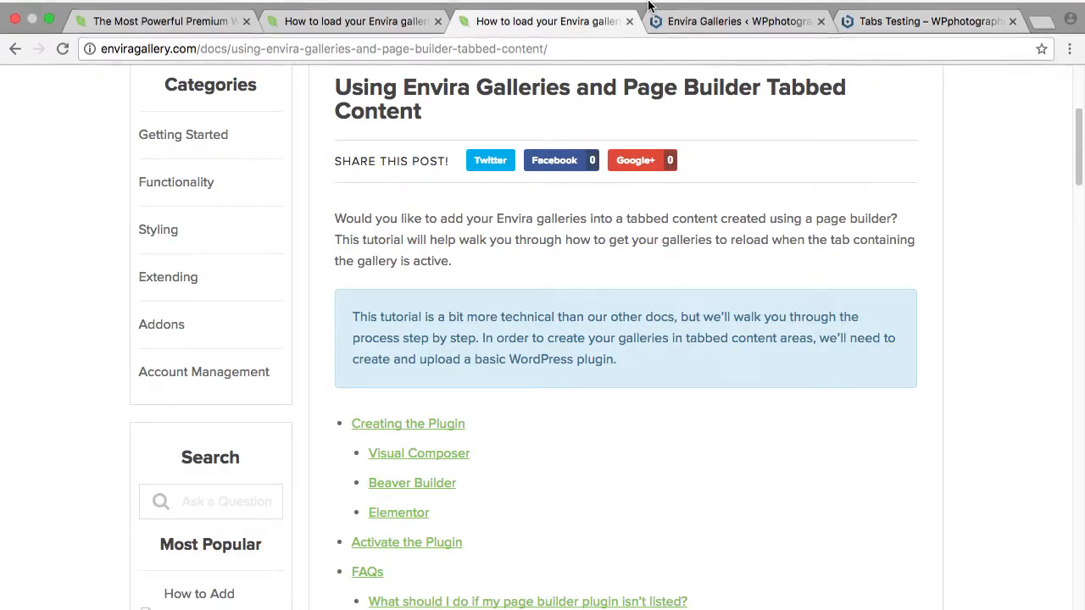
left_click(737, 20)
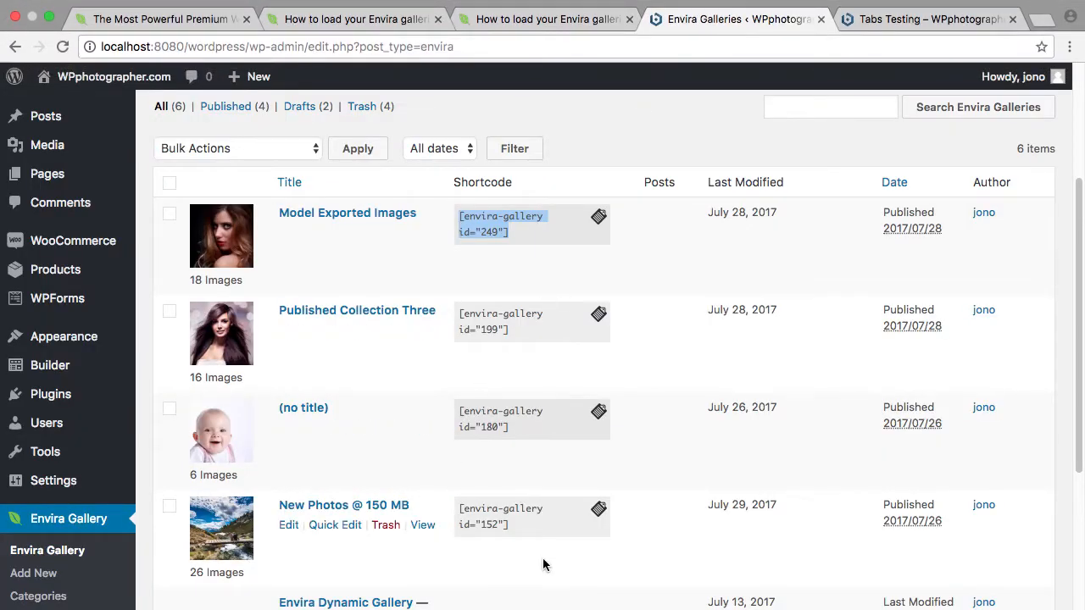
right_click(500, 516)
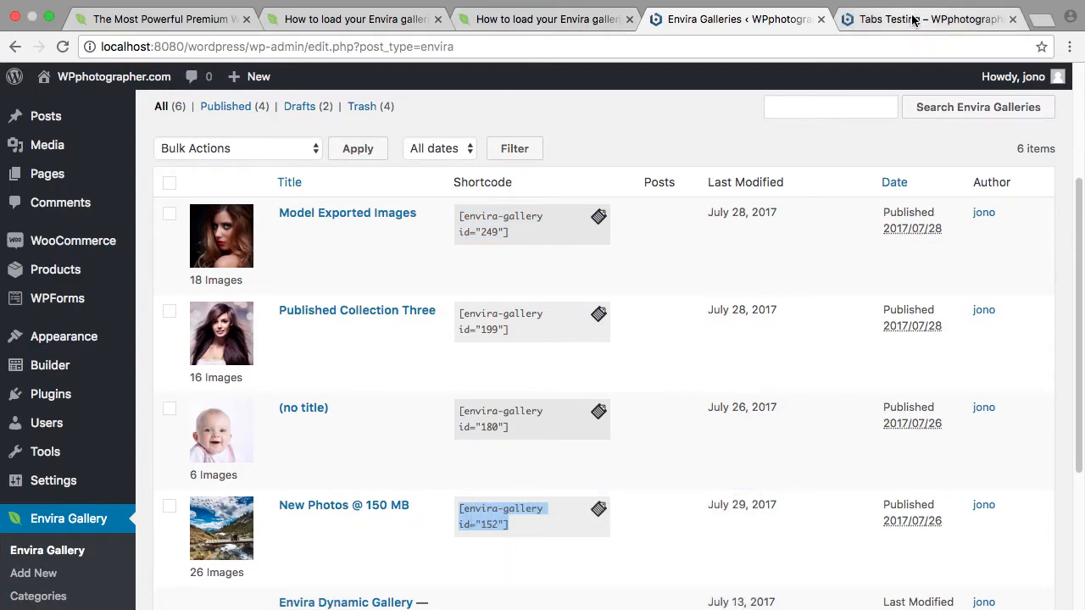
left_click(924, 19)
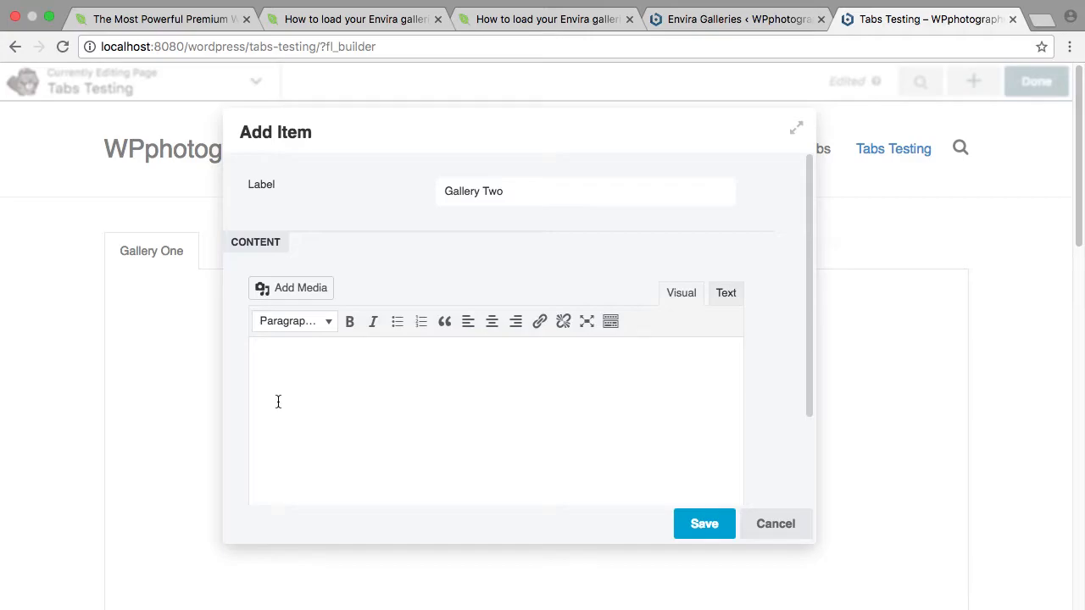
left_click(704, 523)
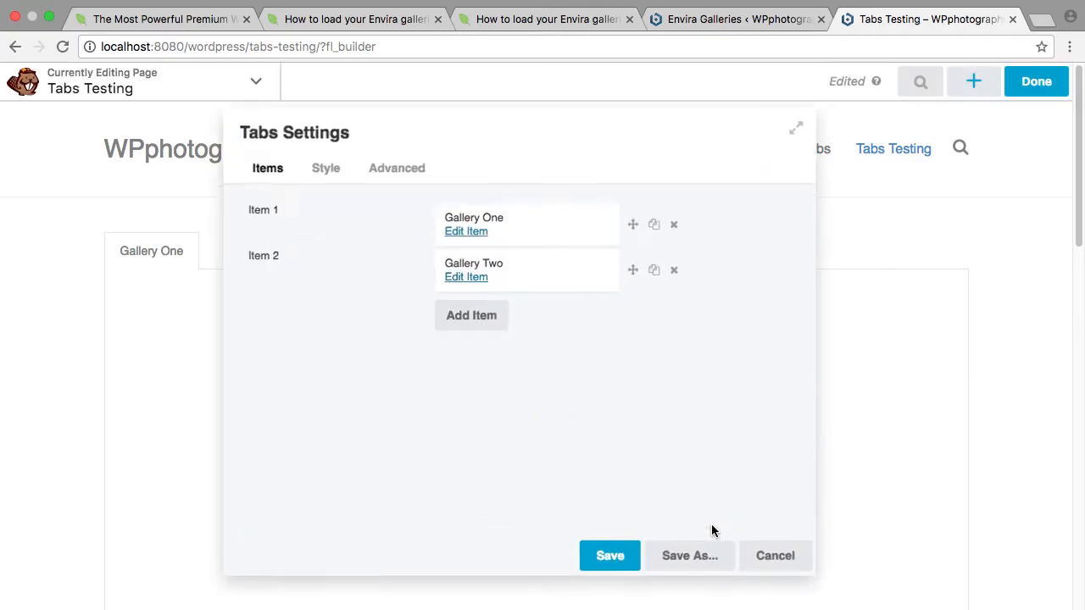
Save the Tabs settings, finish editing, and publish the Tabs Testing page.
left_click(611, 555)
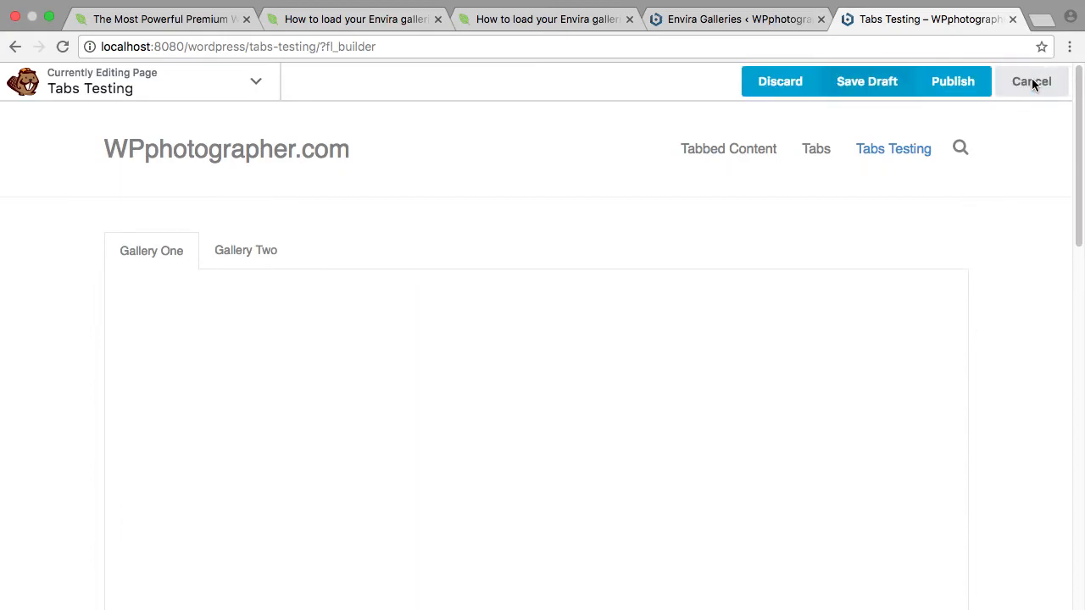
left_click(1032, 81)
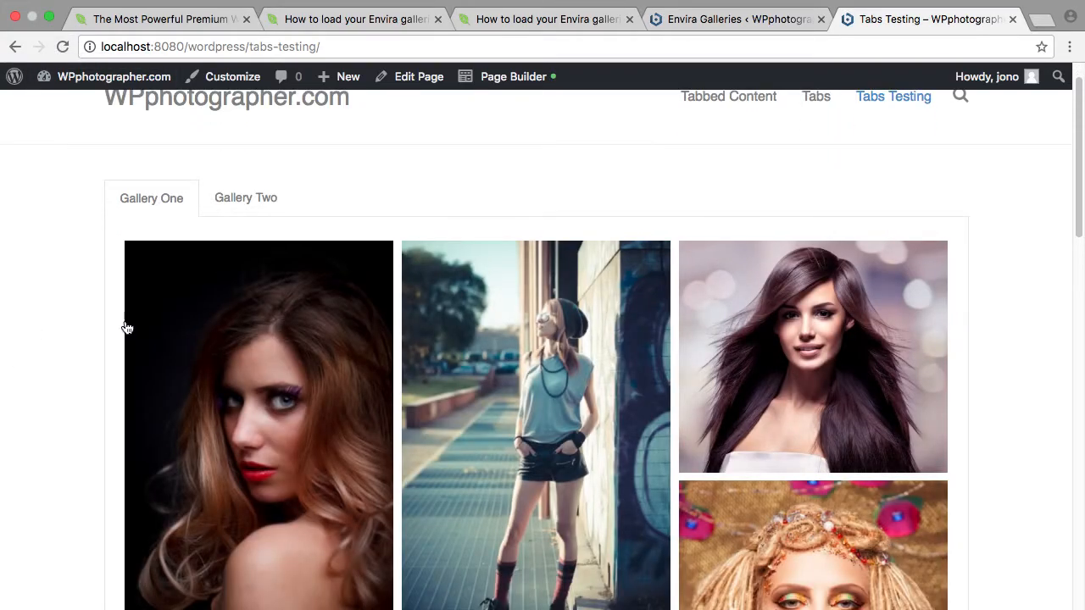
Enlarge and close a Gallery One photo, then return to the Envira tabbed-content tutorial.
left_click(258, 424)
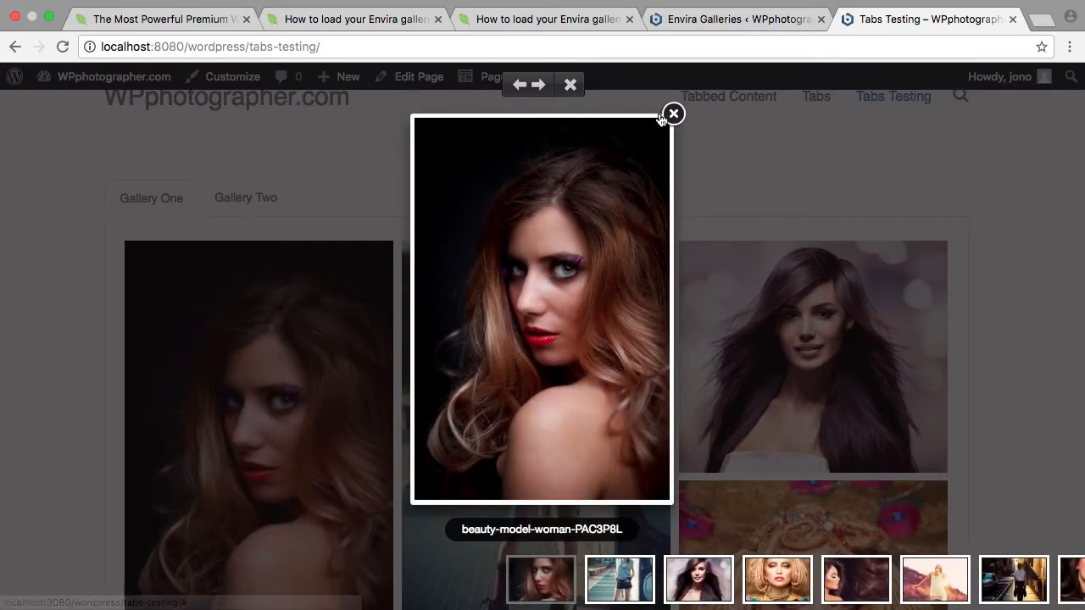
left_click(673, 114)
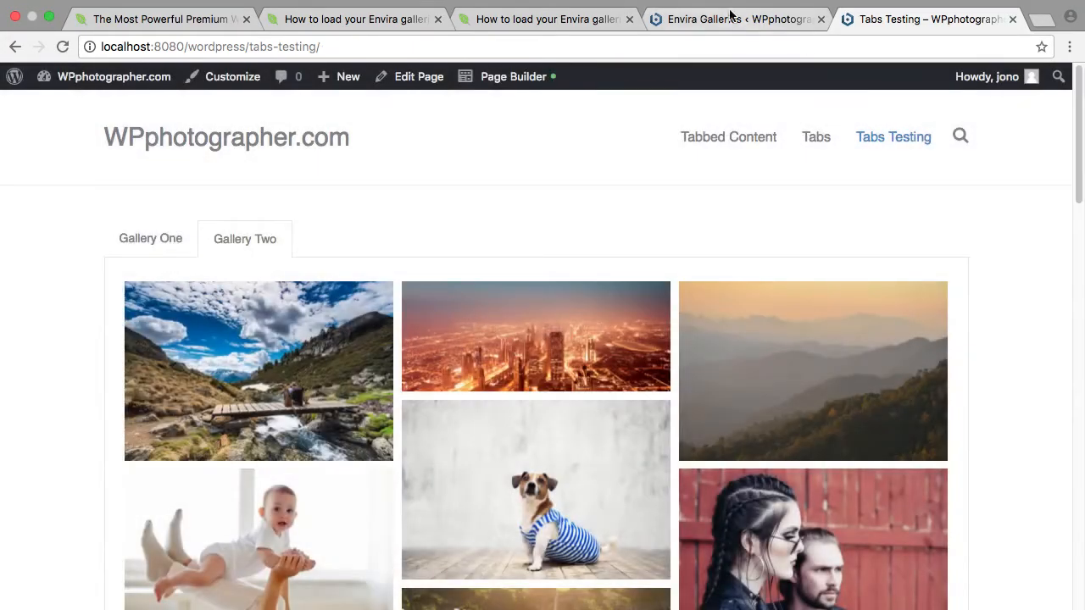
left_click(546, 18)
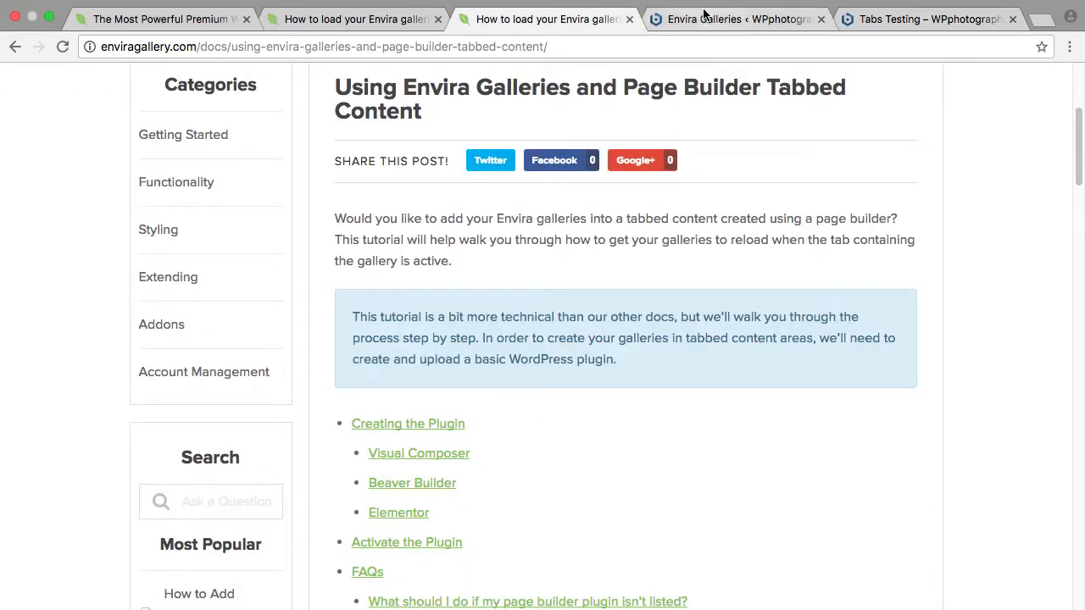
Open the New Photos @ 150 MB gallery's edit screen from the Envira Galleries list.
left_click(736, 19)
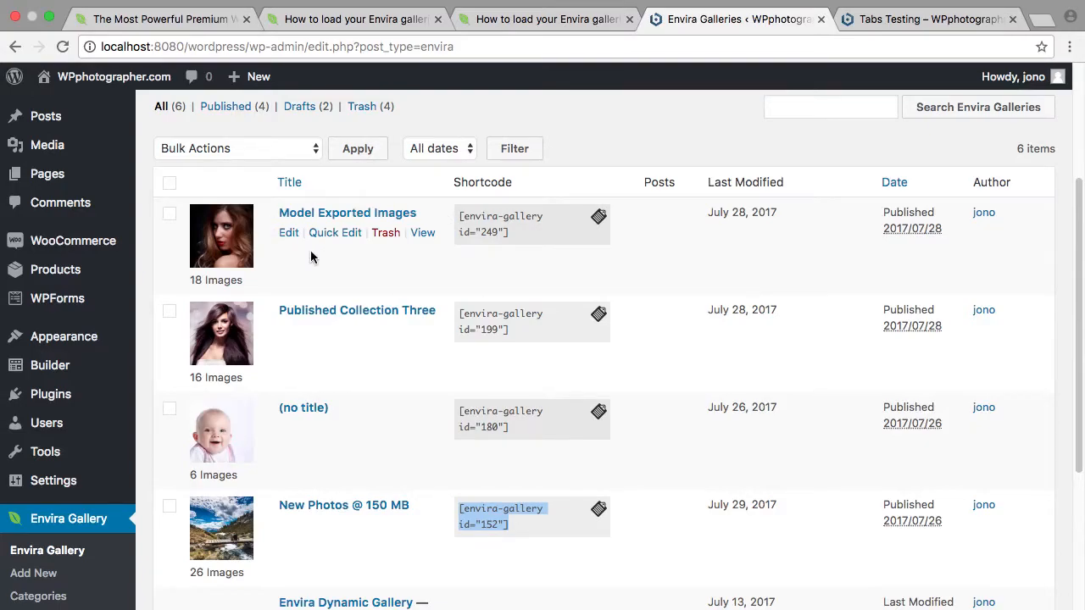
left_click(288, 524)
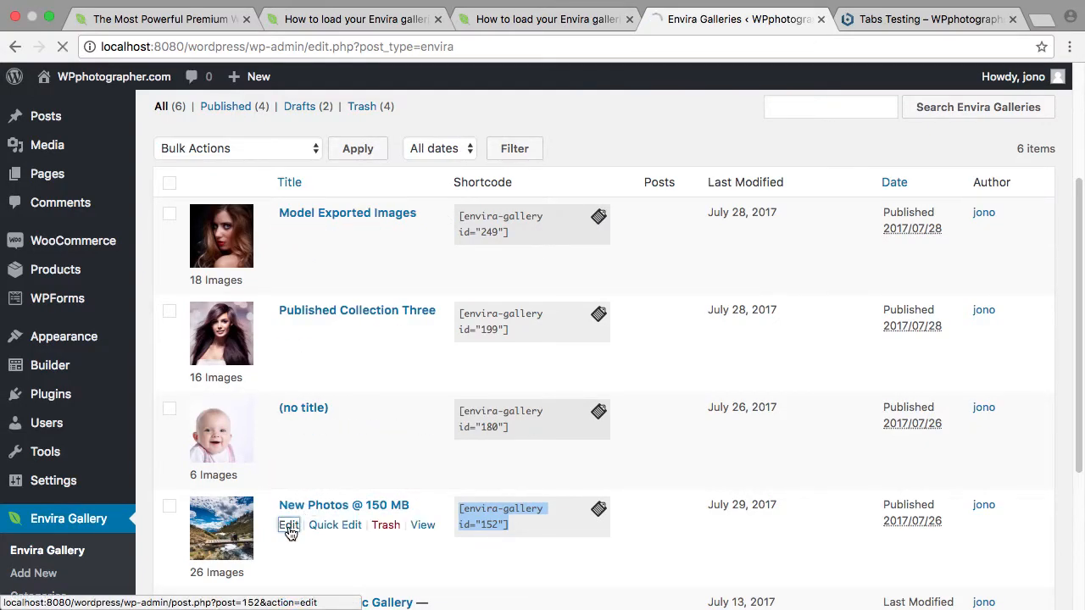
left_click(289, 525)
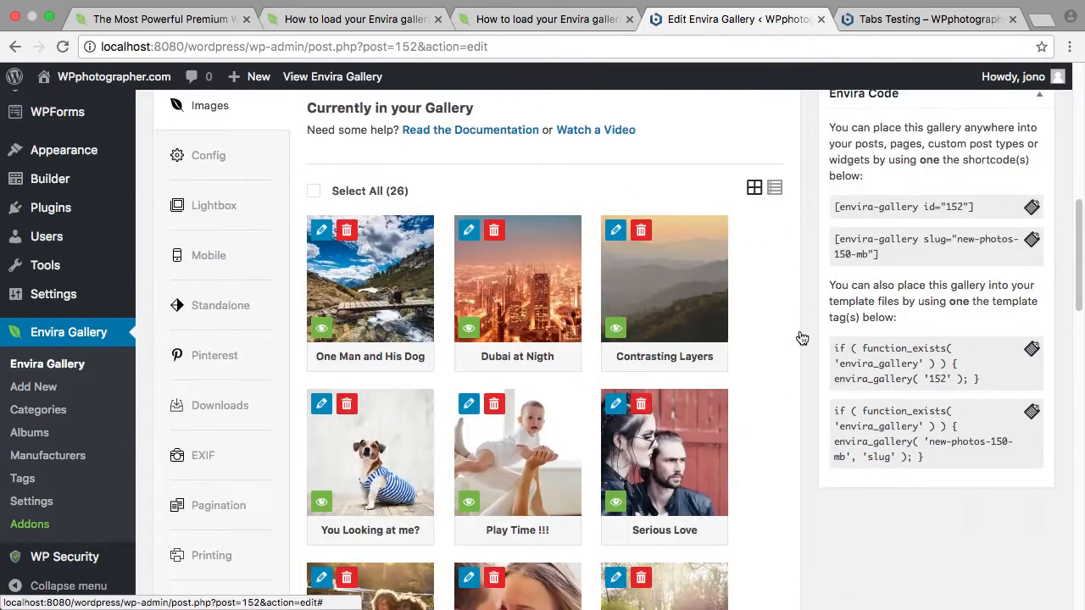
scroll("down", 3)
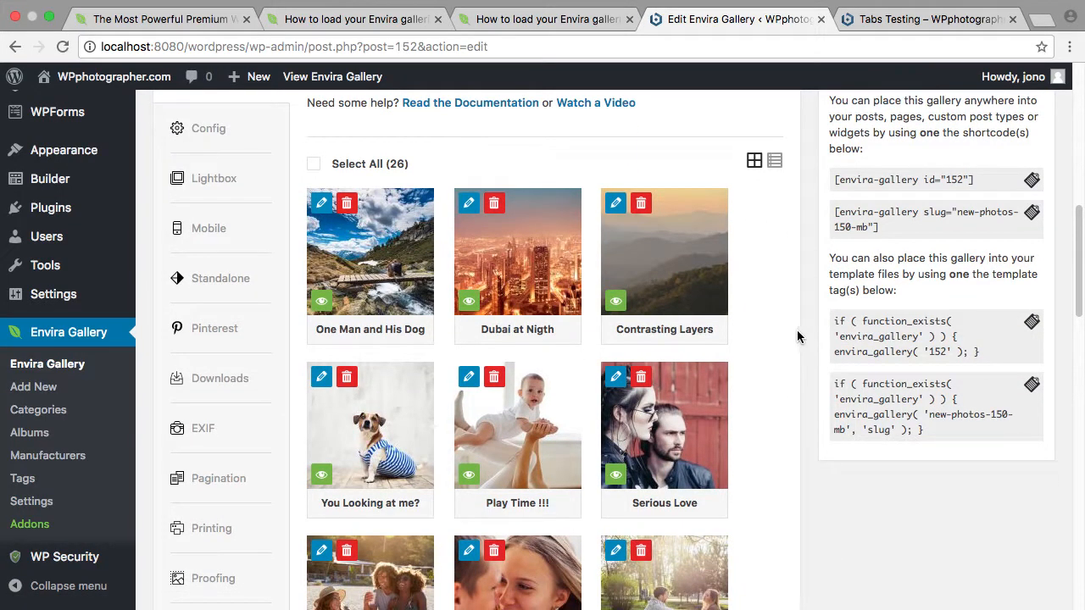
mouse_move(209, 131)
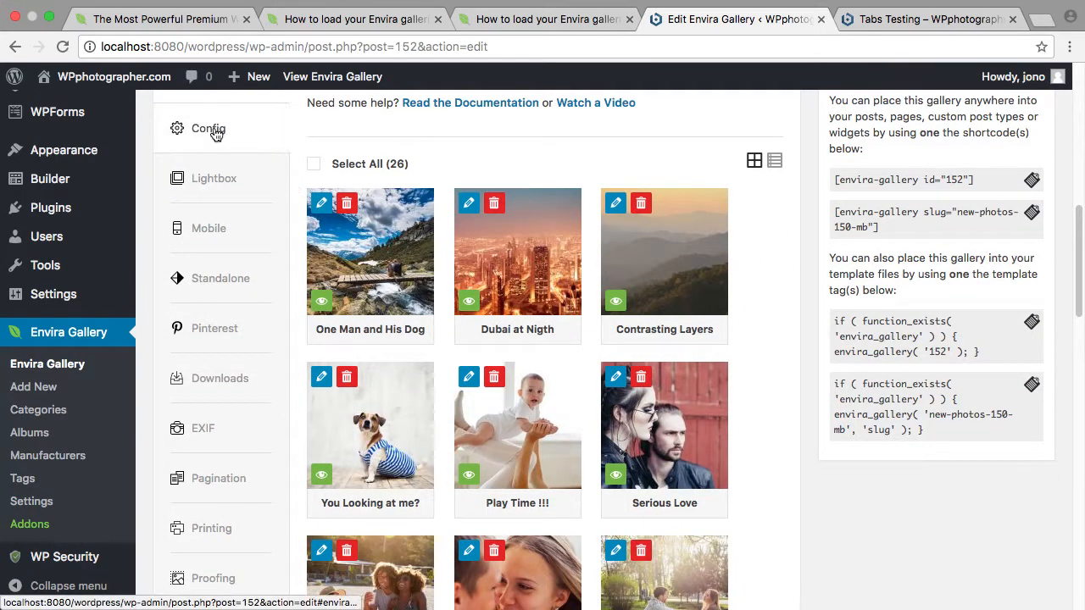
mouse_move(244, 211)
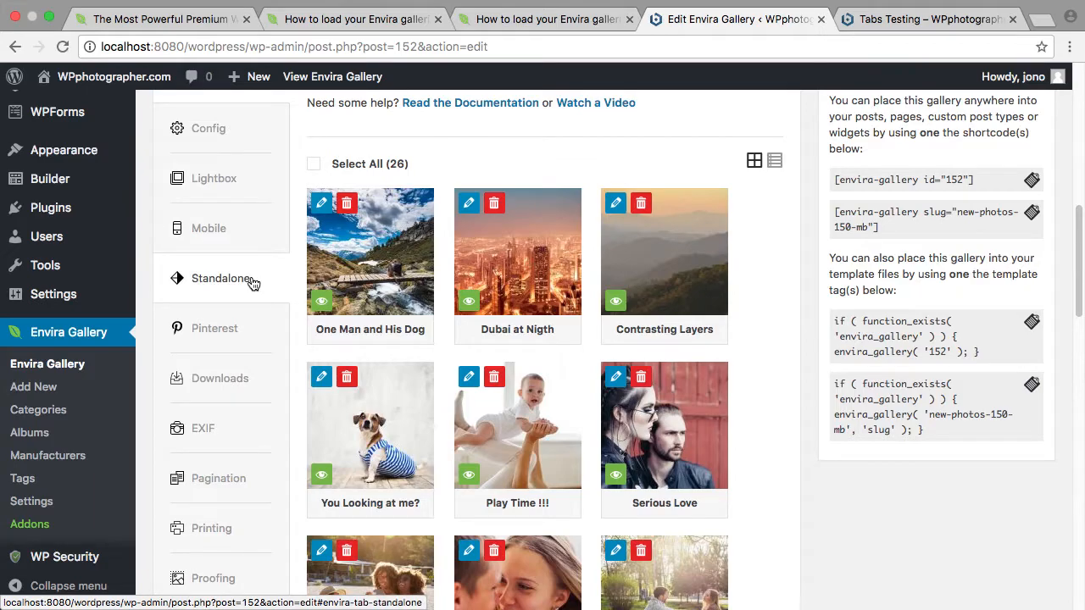
scroll("down", 3)
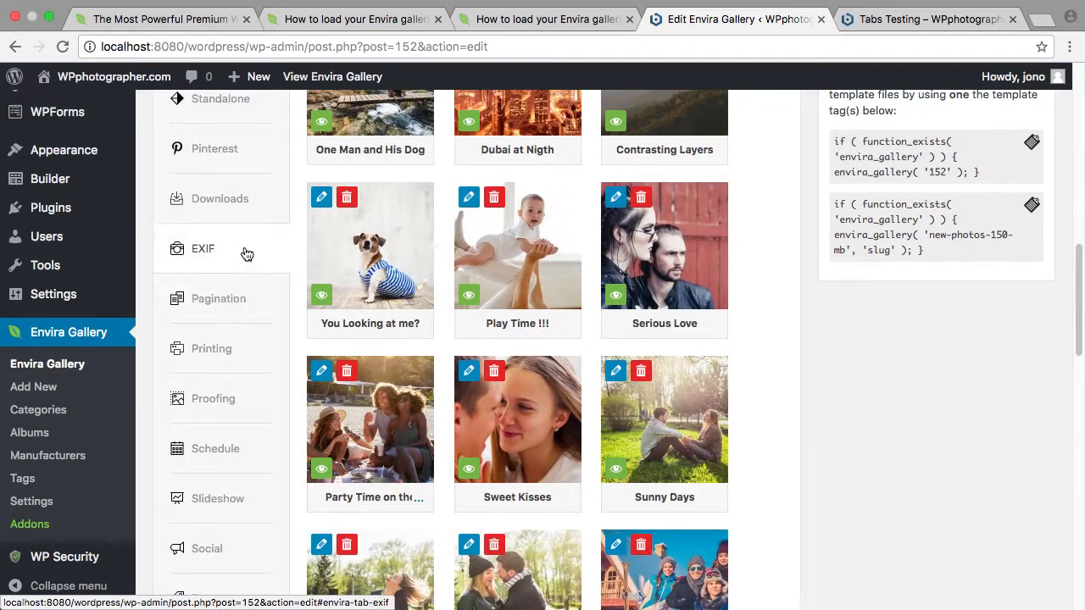
mouse_move(247, 253)
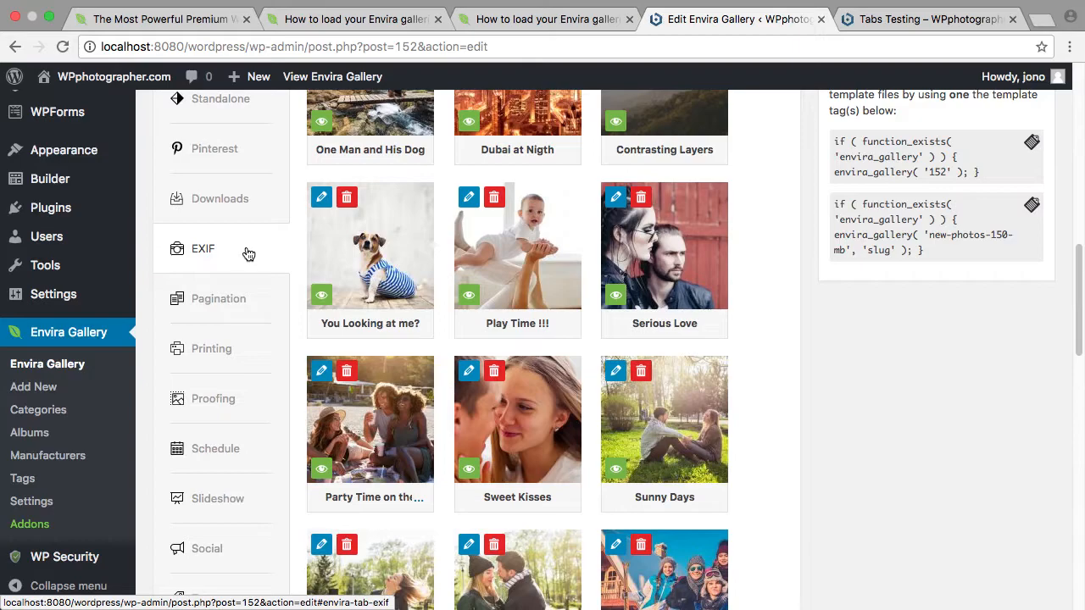
mouse_move(240, 262)
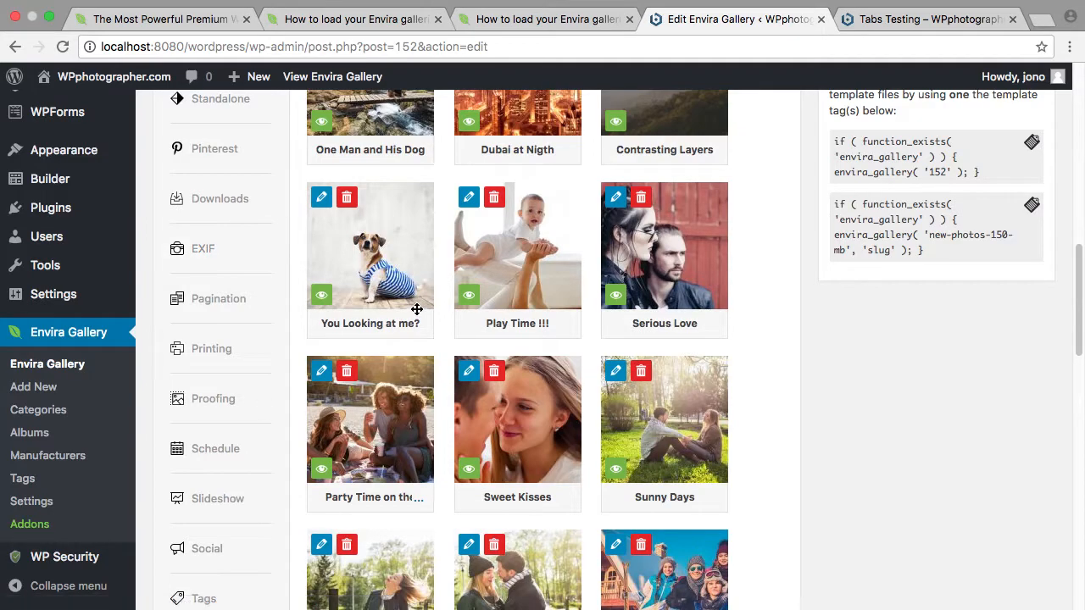
mouse_move(250, 298)
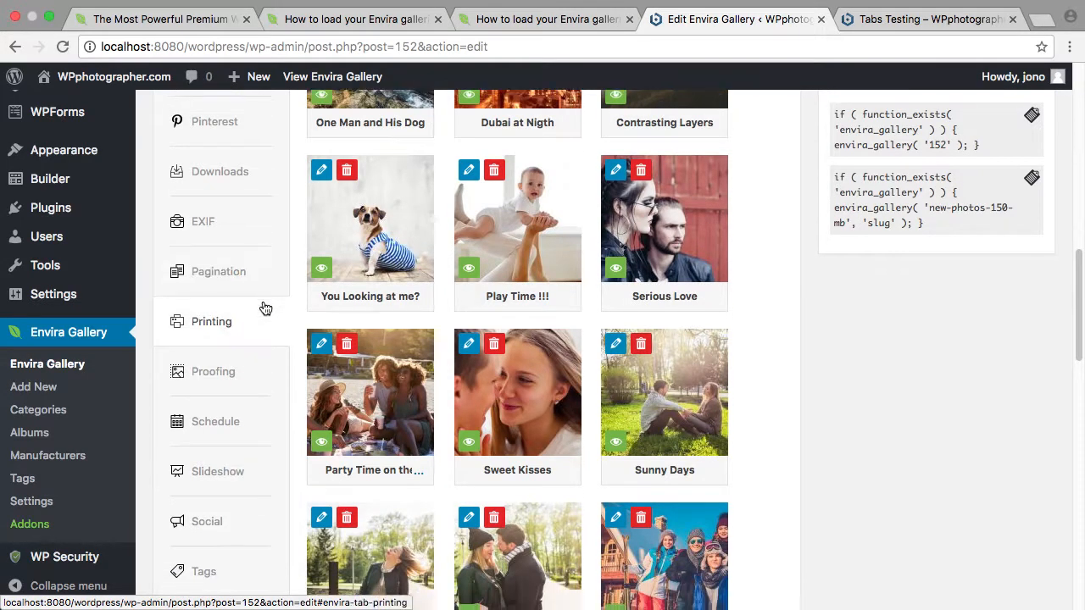
scroll("down", 3)
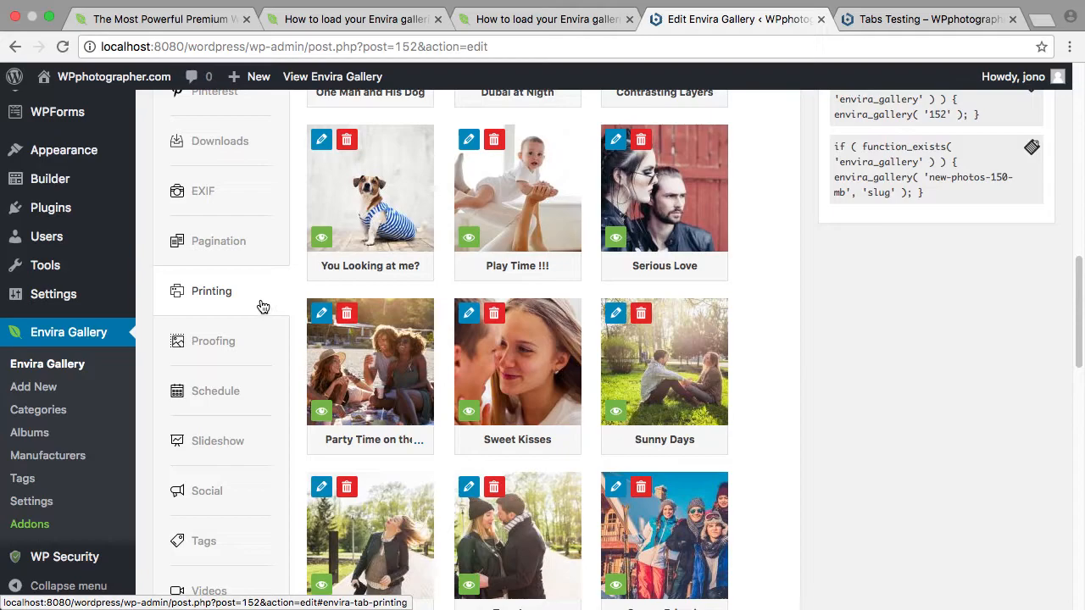
scroll("down", 3)
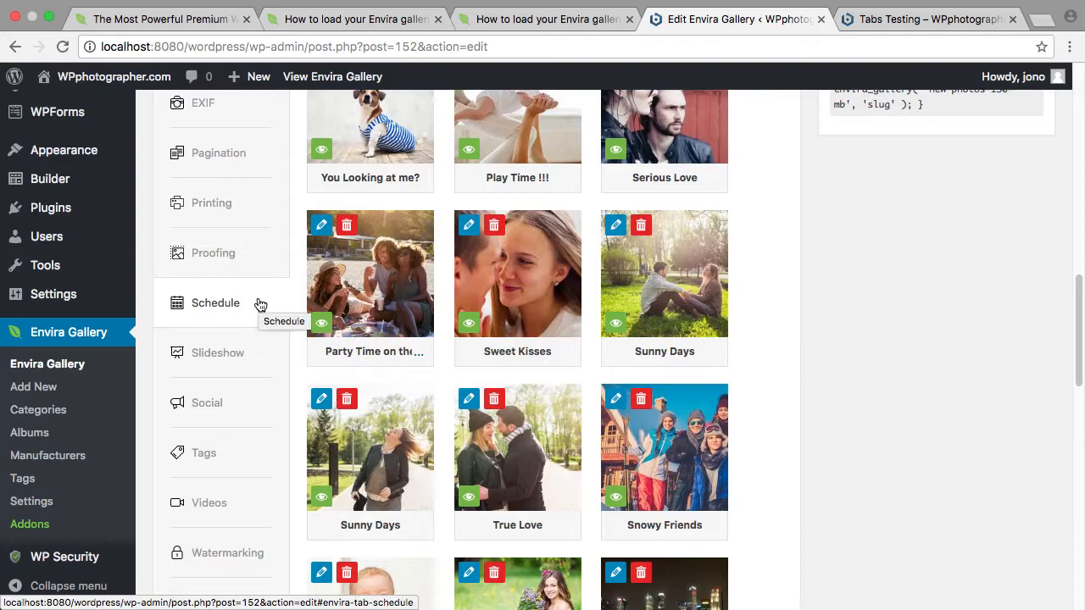
scroll("down", 3)
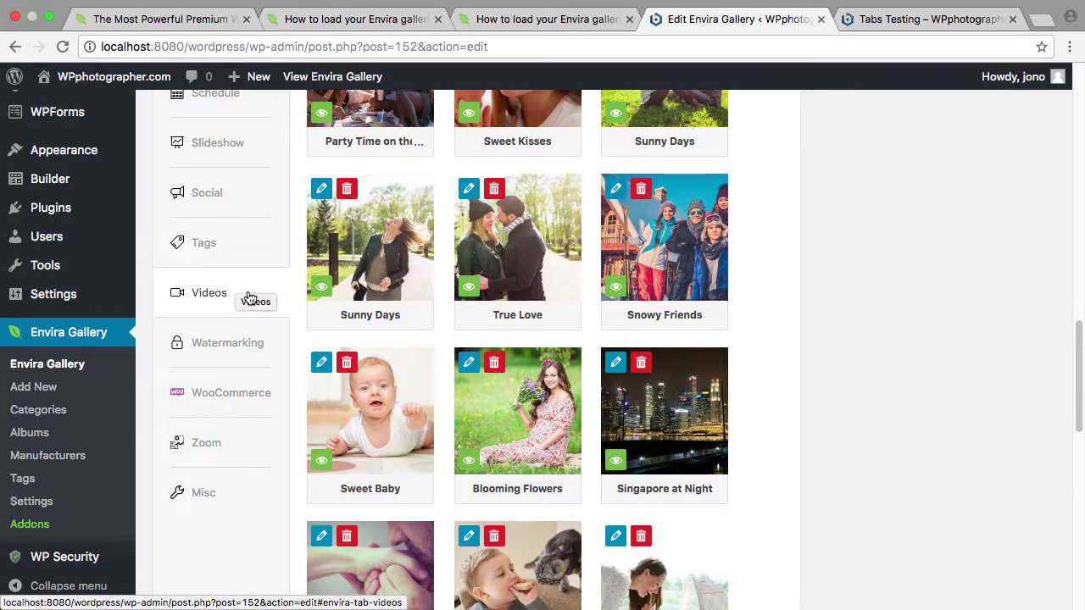
mouse_move(246, 293)
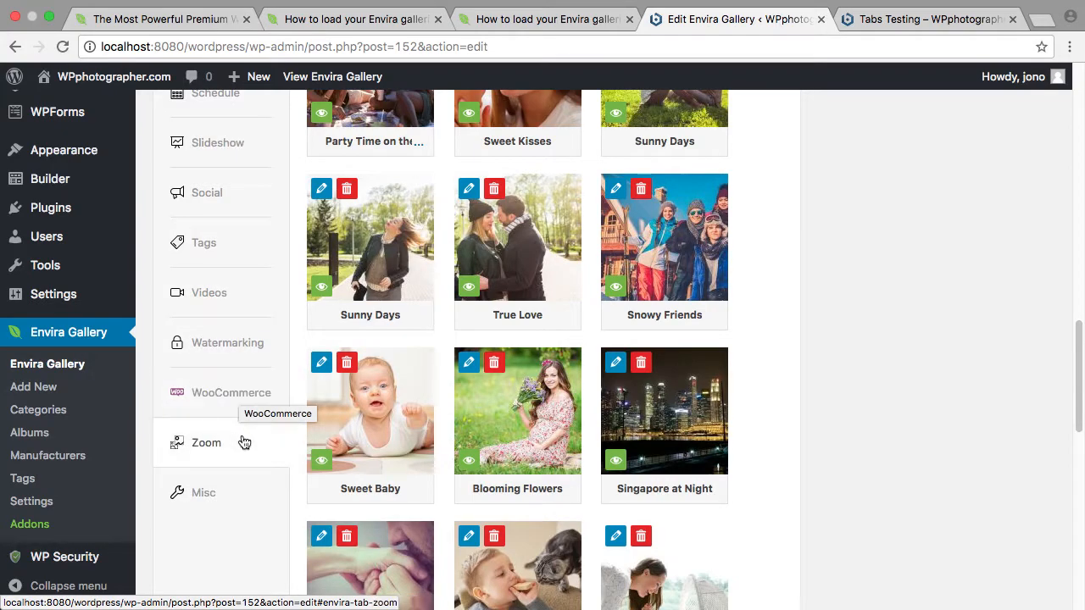
mouse_move(233, 495)
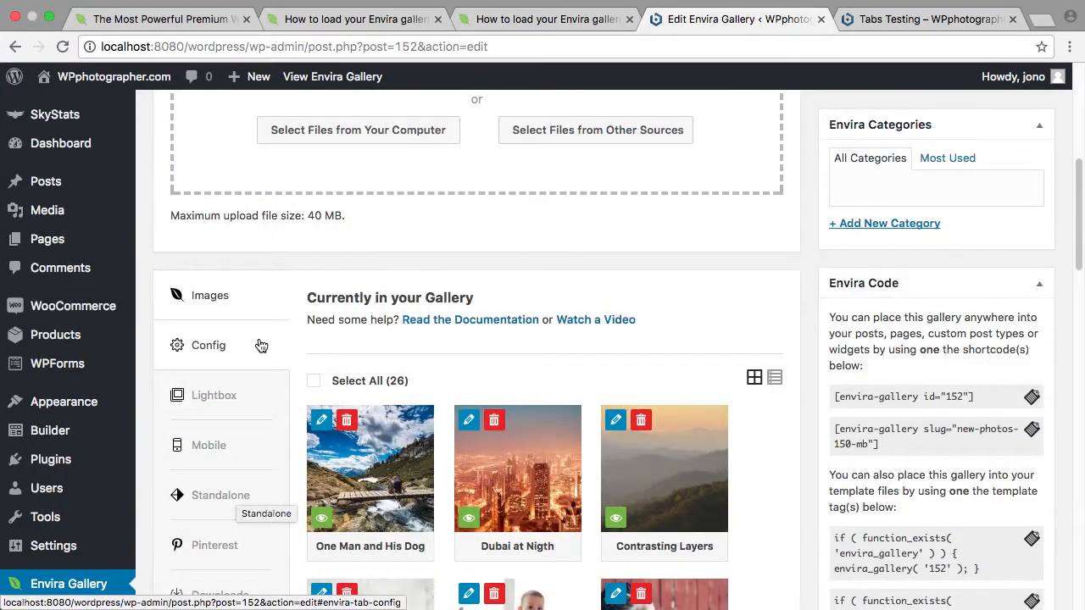
Review the New Photos @ 150 MB gallery's Config settings down to Enable Isotope.
left_click(207, 345)
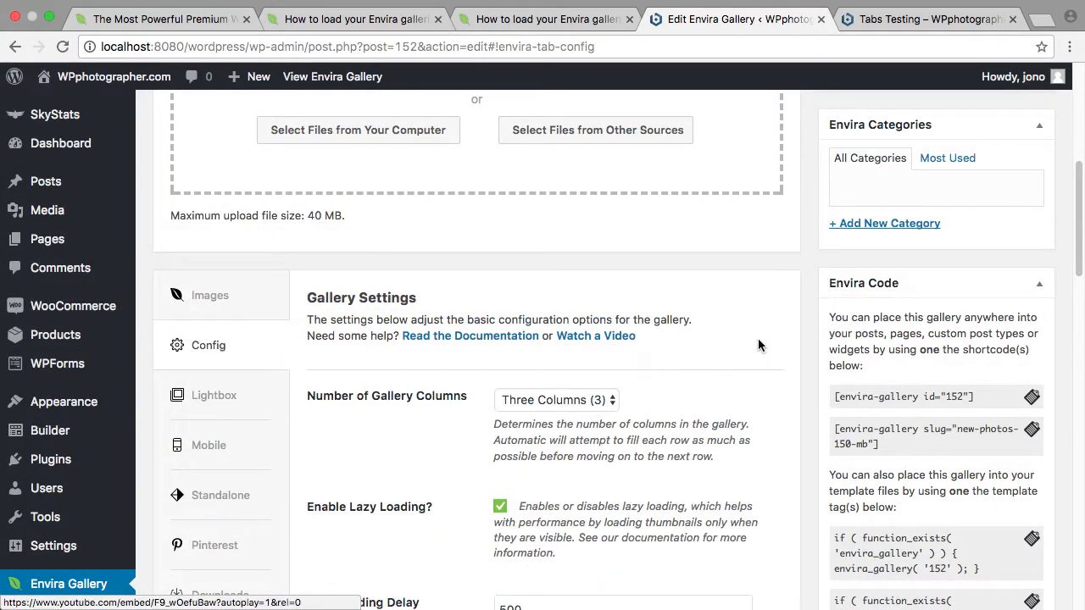
scroll("down", 3)
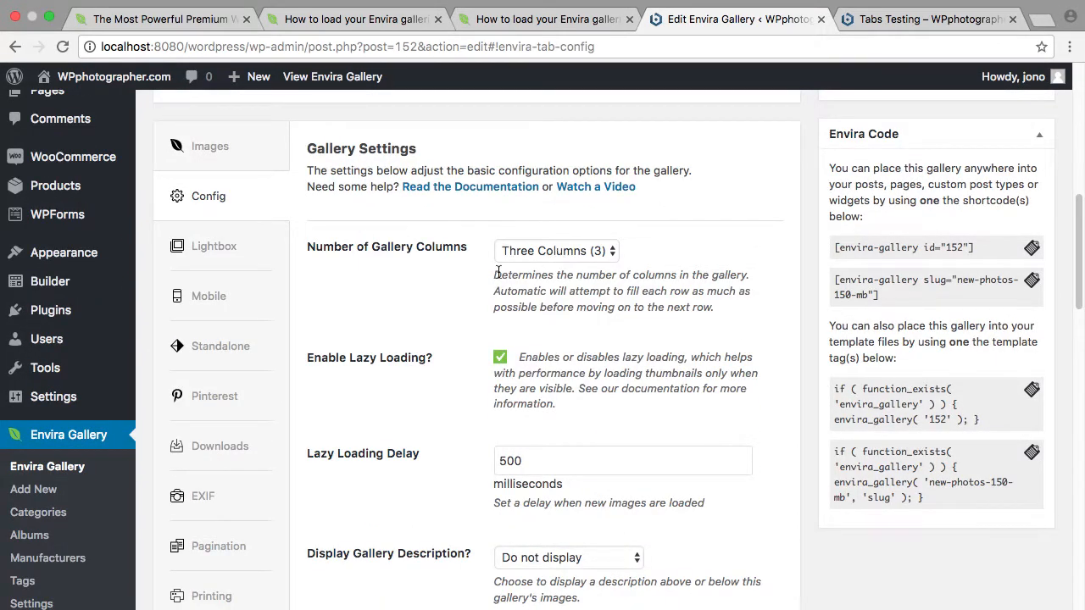
scroll("down", 3)
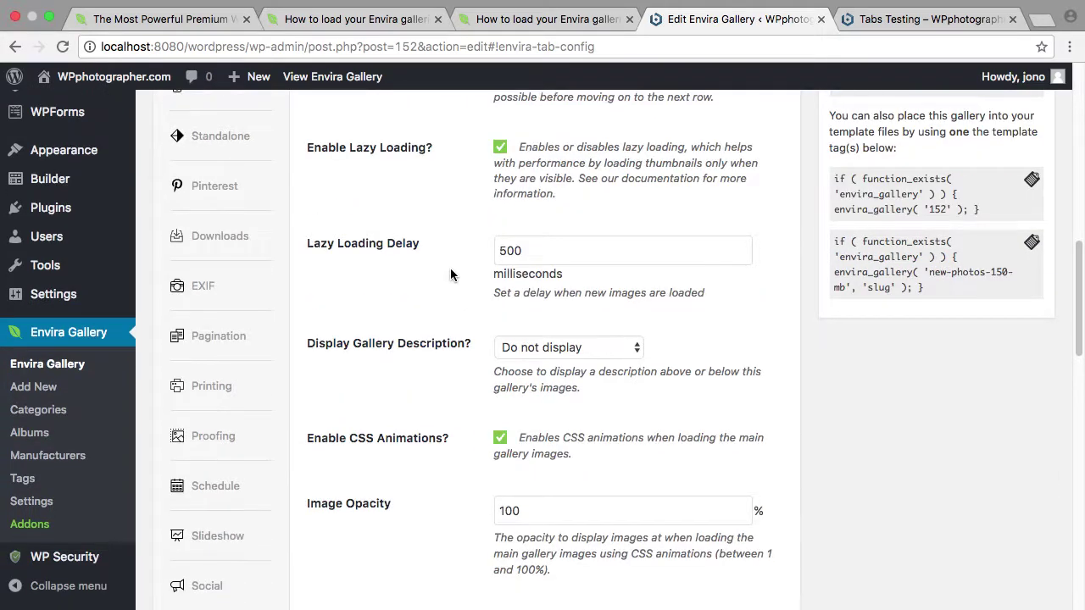
scroll("down", 3)
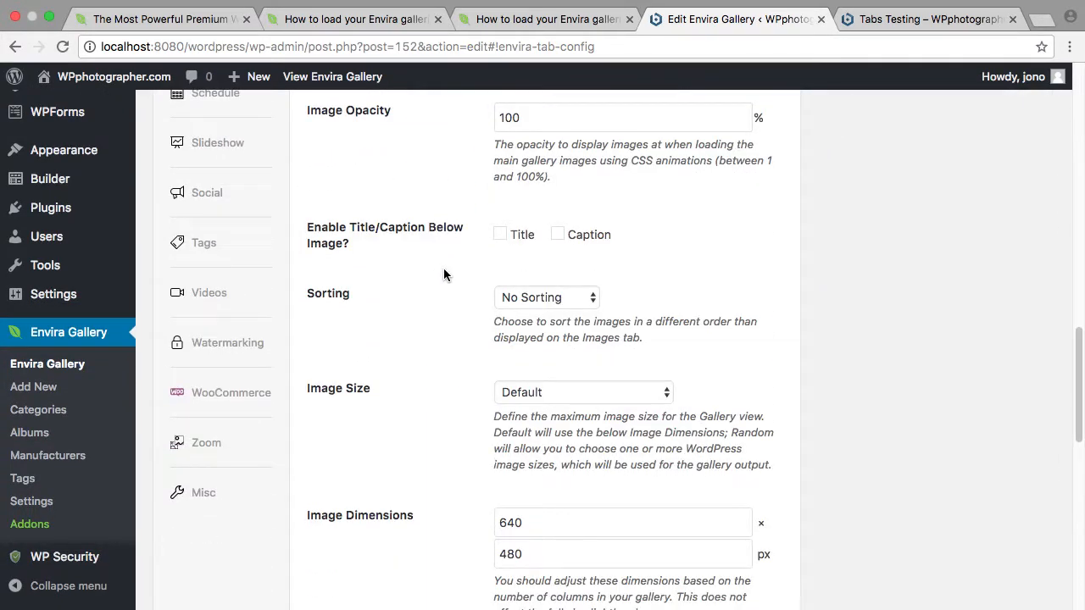
scroll("down", 3)
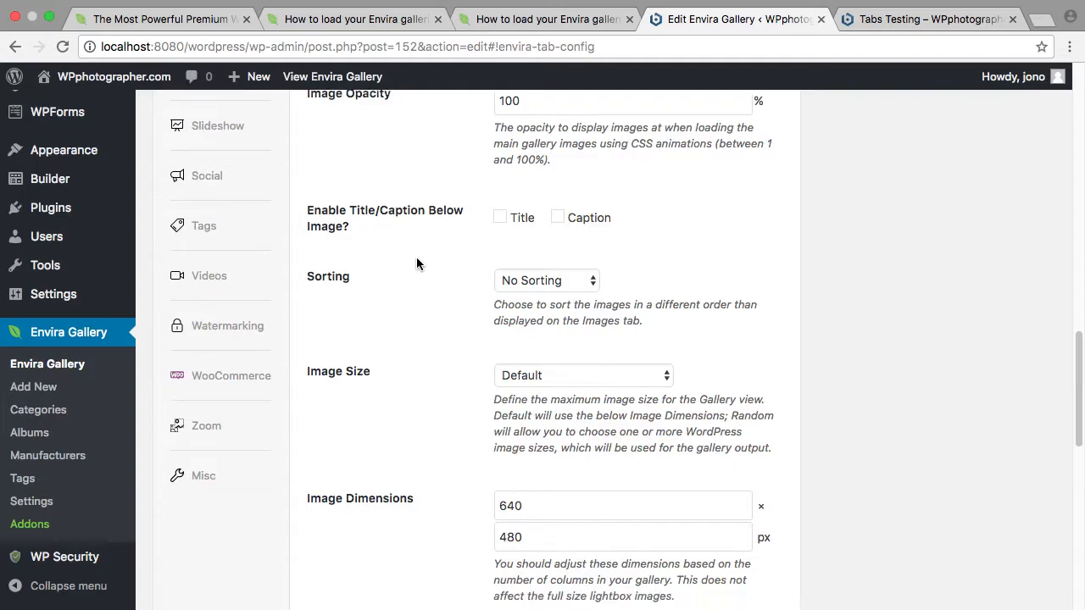
scroll("down", 3)
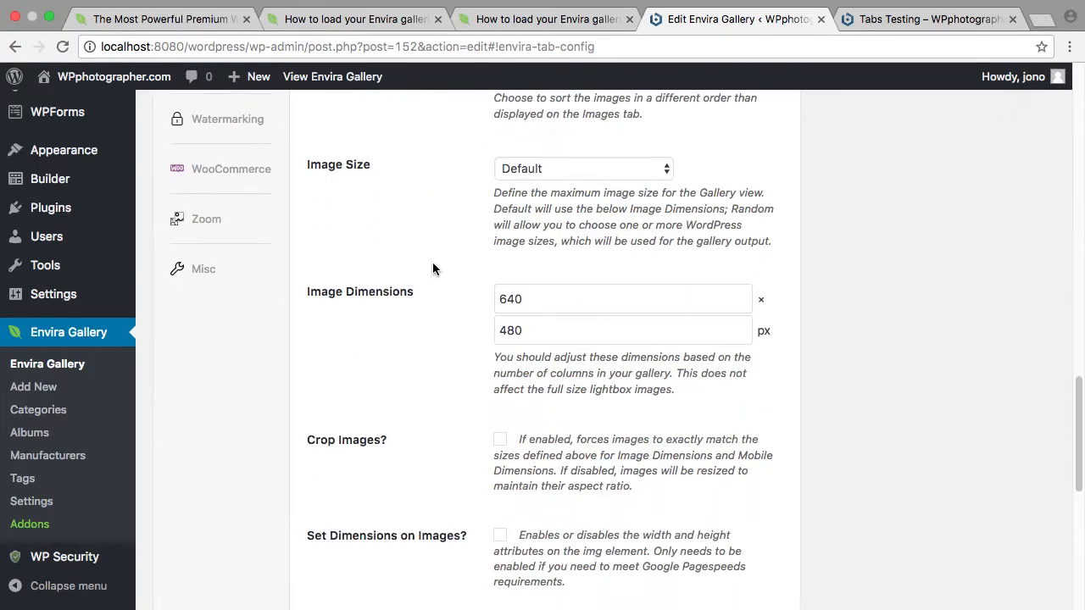
scroll("down", 3)
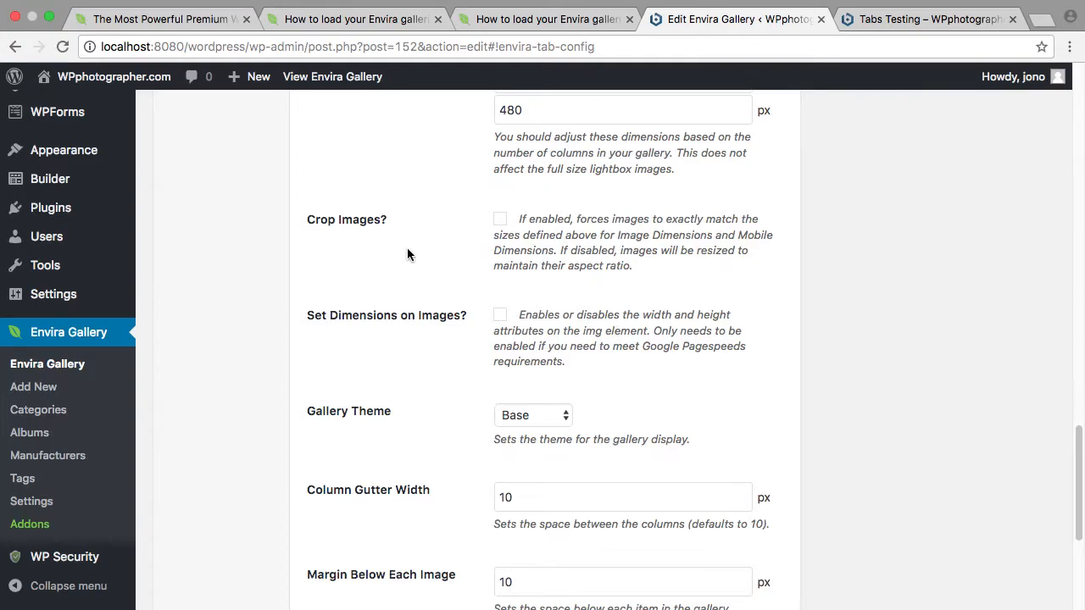
scroll("down", 3)
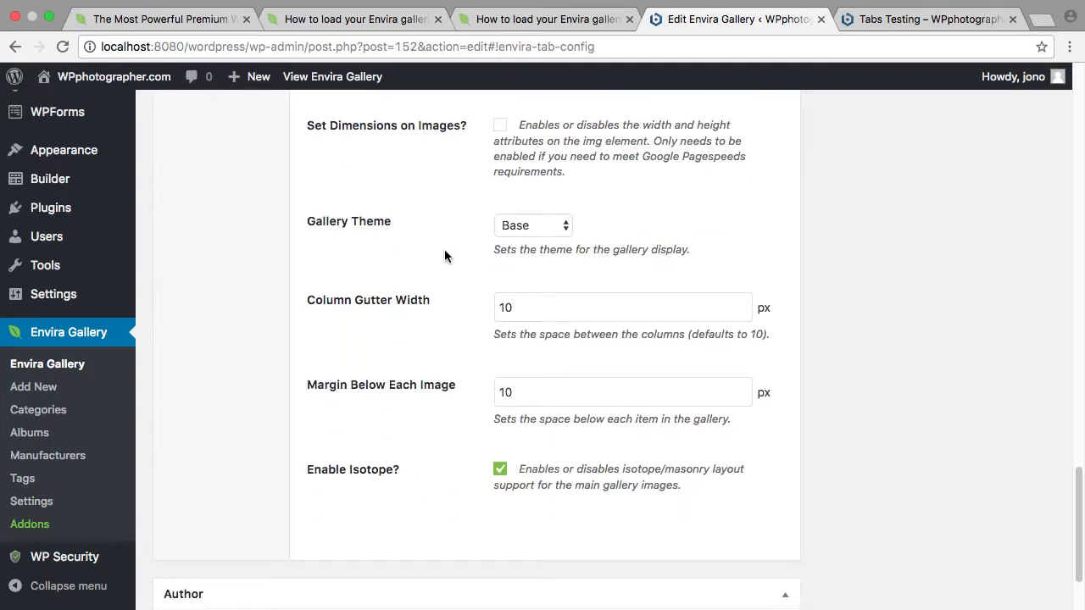
left_click(533, 224)
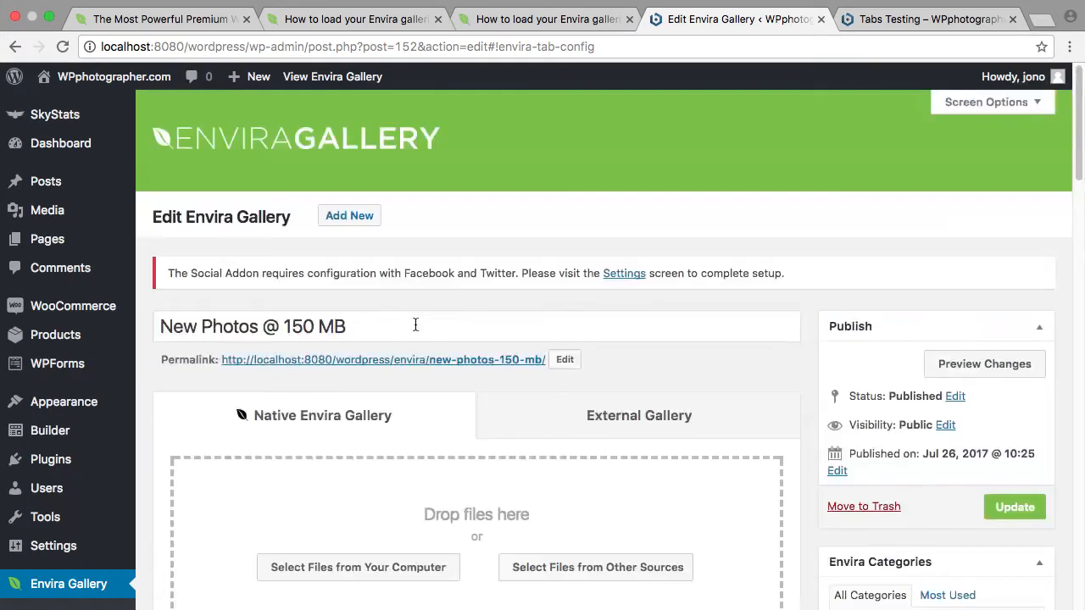
mouse_move(528, 211)
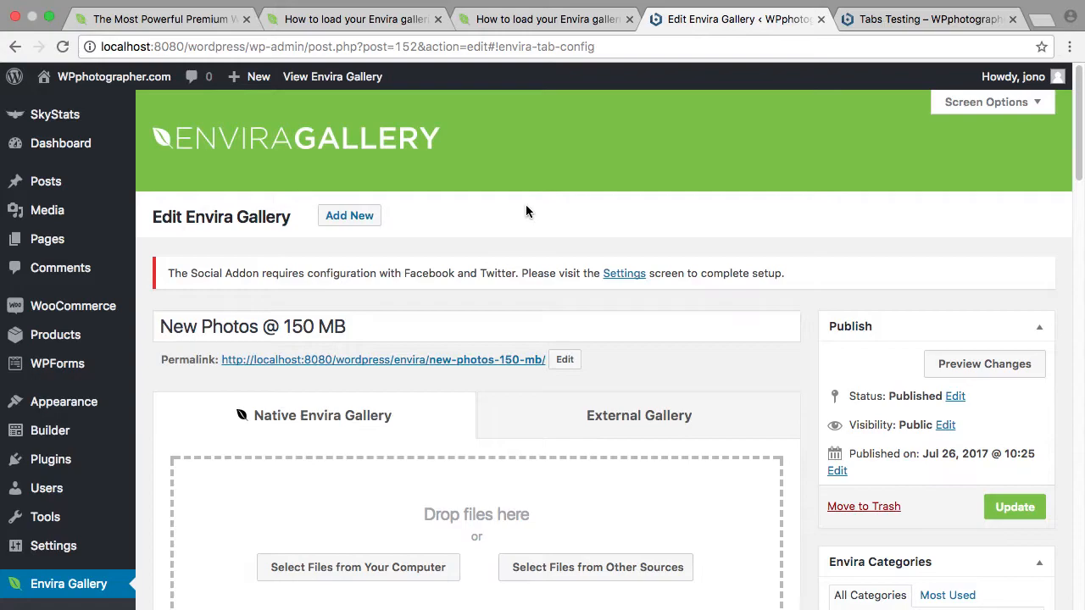
mouse_move(538, 188)
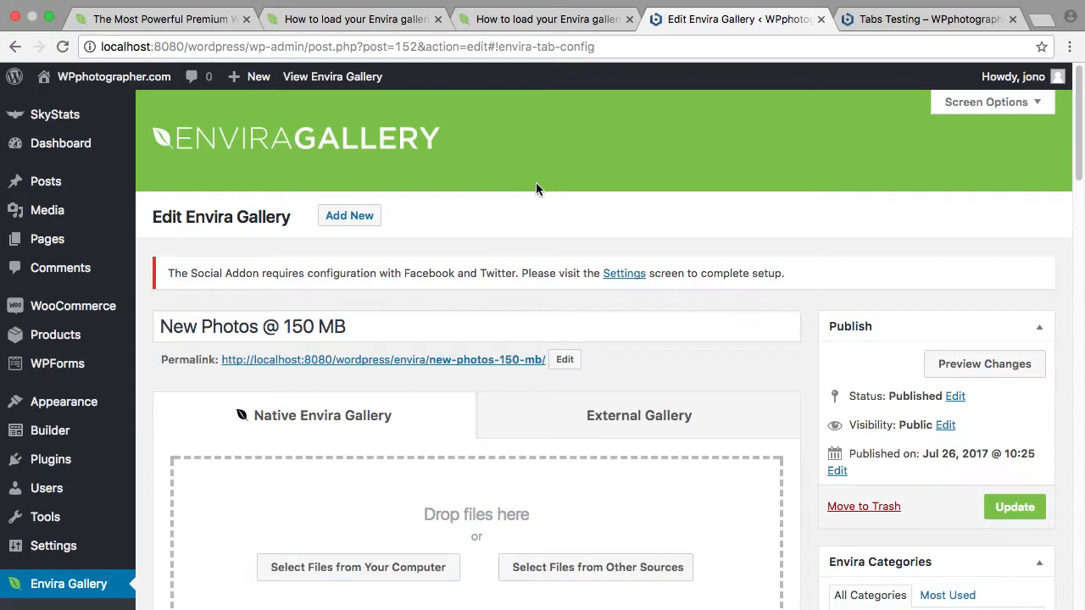